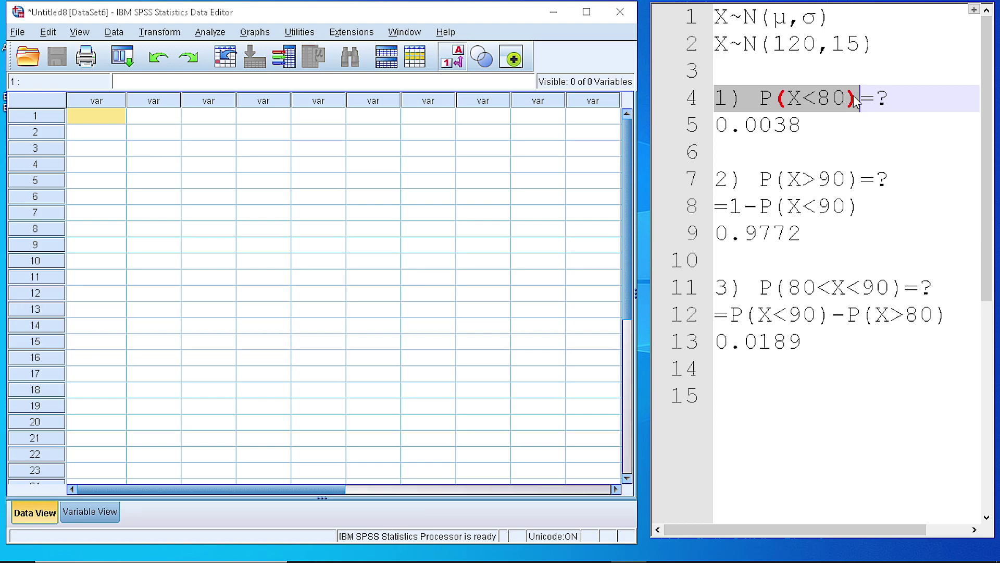
{"action": "mouse_move", "coordinate": [705, 25]}
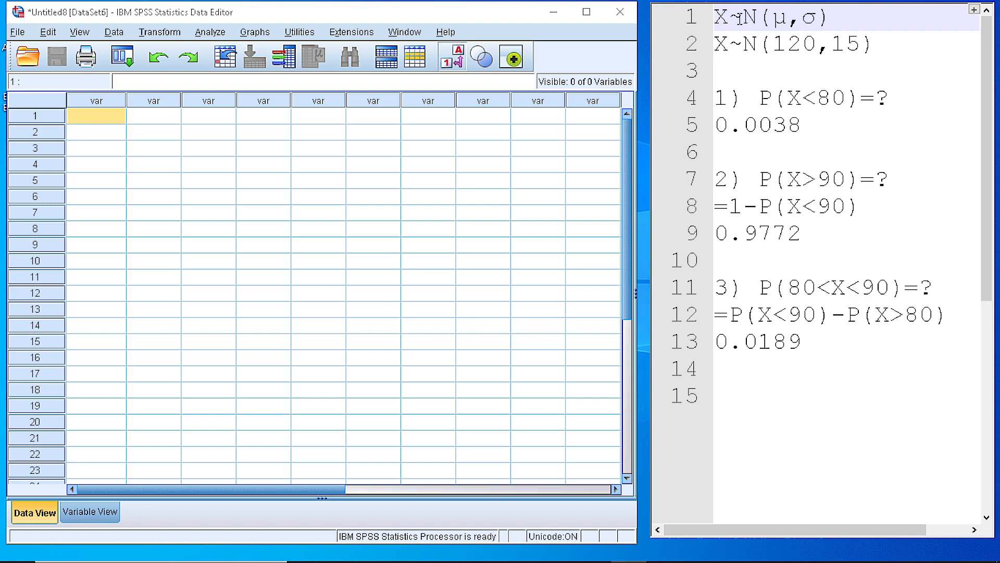
Review the notes window listing the three probability questions for X~N(120,15)
{"action": "double_click", "coordinate": [823, 45]}
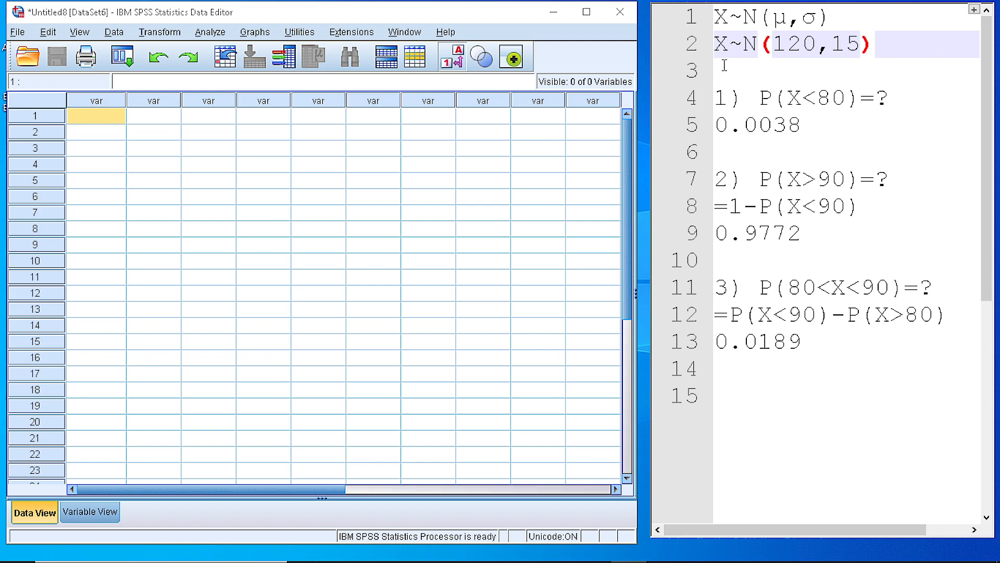
{"action": "left_click", "coordinate": [817, 18]}
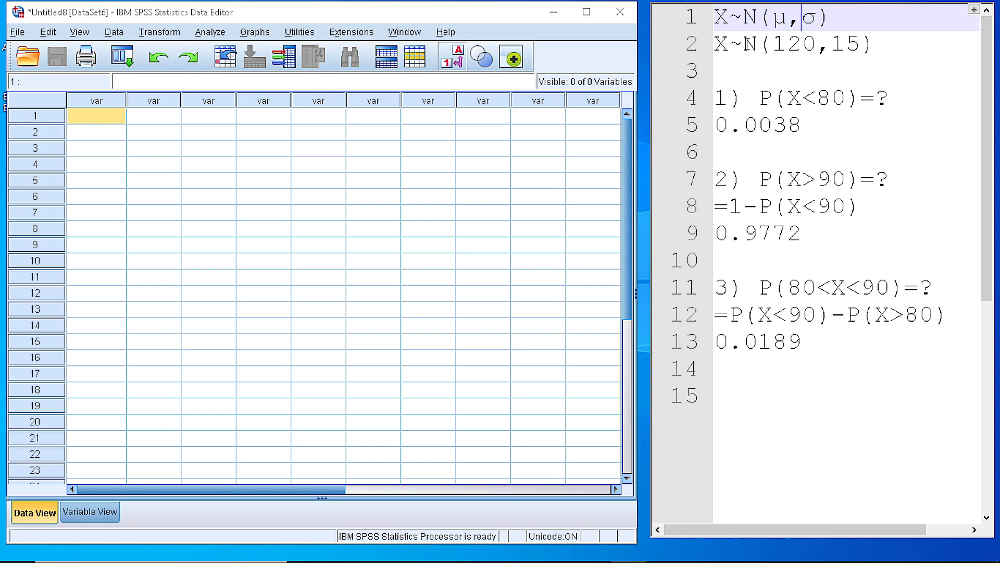
{"action": "double_click", "coordinate": [794, 45]}
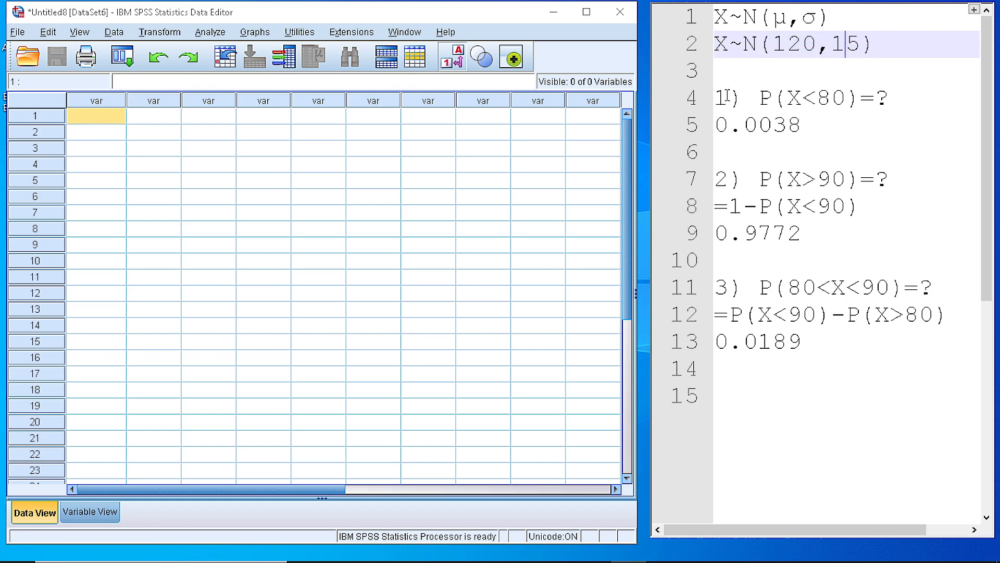
{"action": "left_click", "coordinate": [797, 98]}
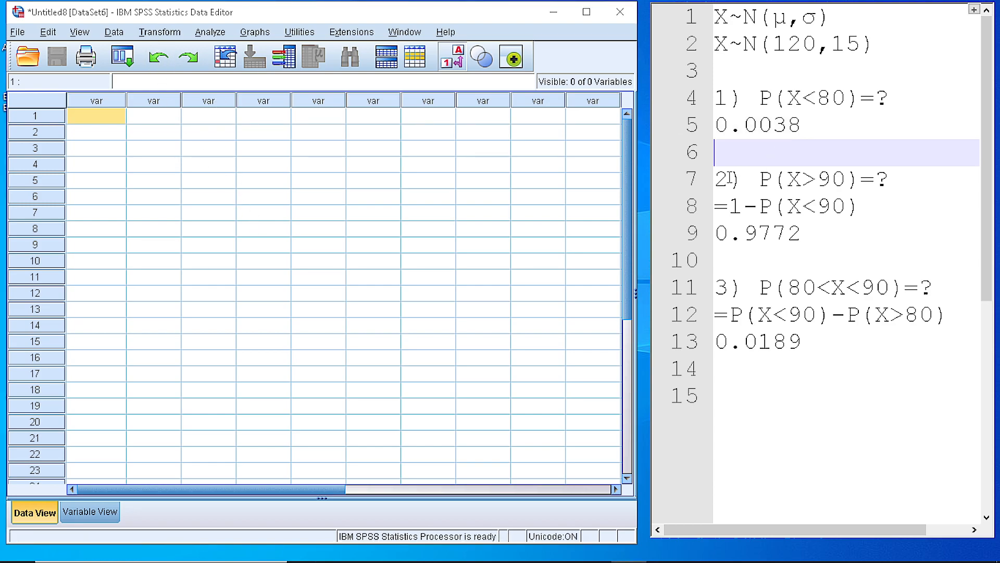
{"action": "left_click", "coordinate": [759, 179]}
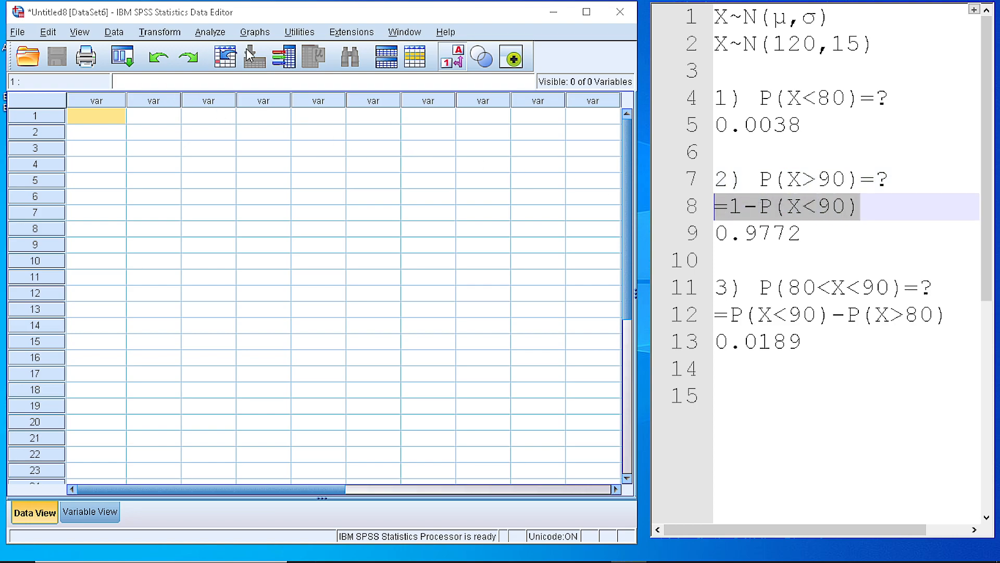
{"action": "left_click", "coordinate": [756, 233]}
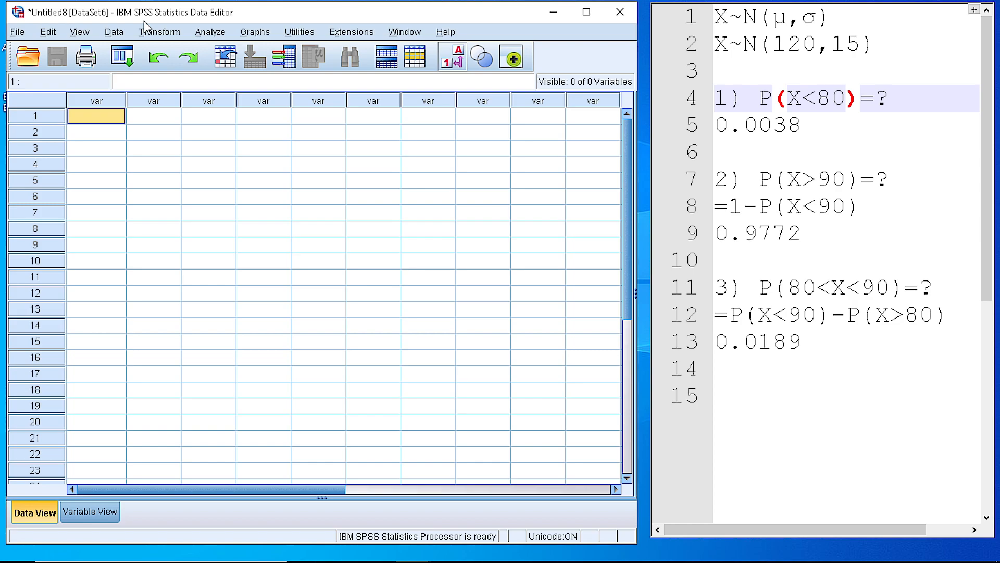
{"action": "mouse_move", "coordinate": [186, 25]}
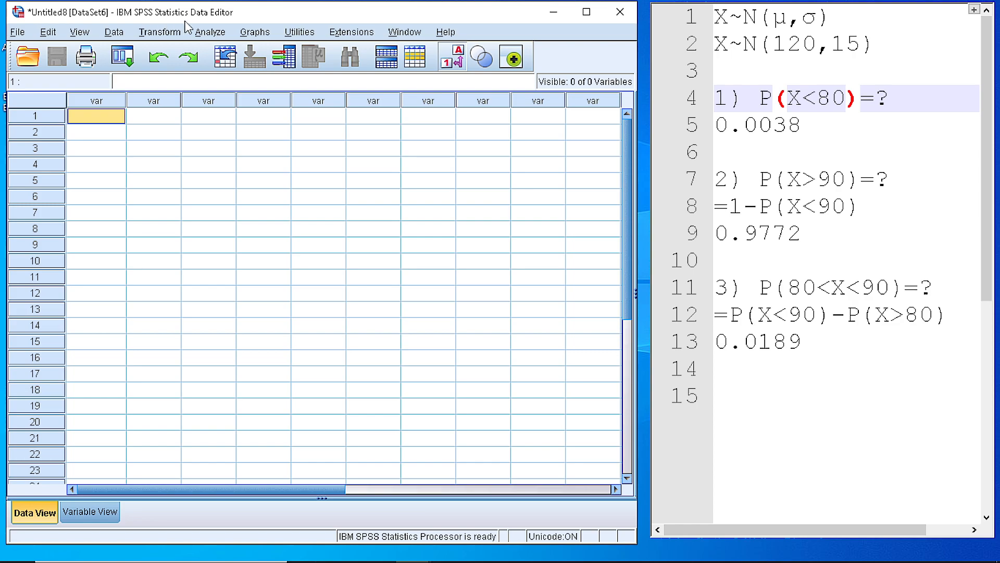
{"action": "mouse_move", "coordinate": [101, 100]}
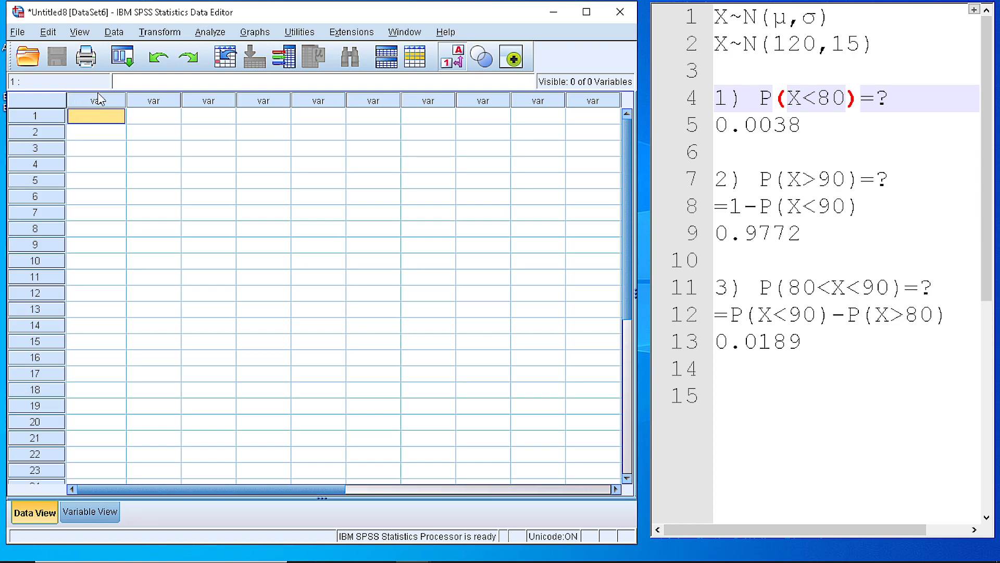
{"action": "mouse_move", "coordinate": [90, 511]}
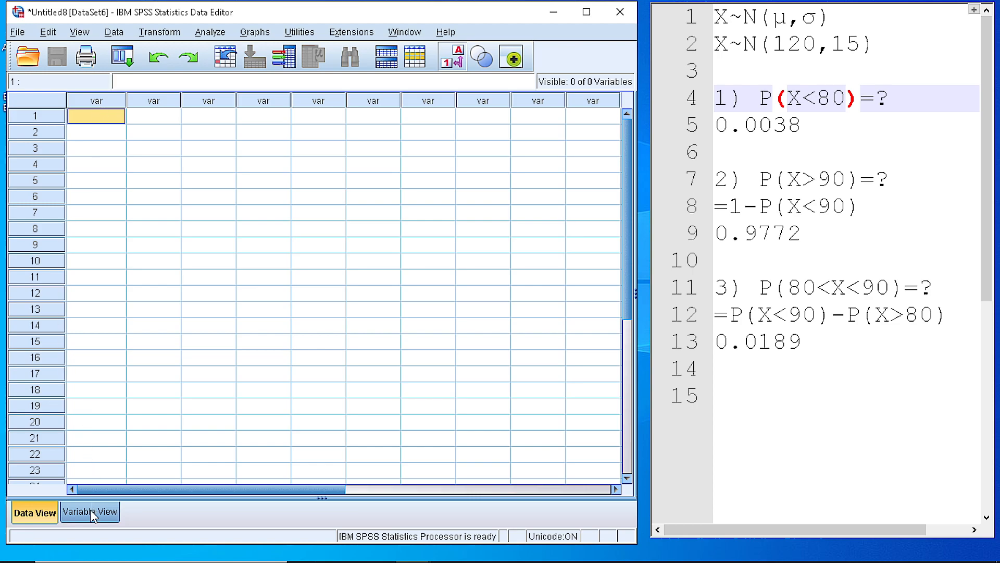
Define numeric variable P with 4 decimals and enter 0 in its first case
{"action": "left_click", "coordinate": [89, 512]}
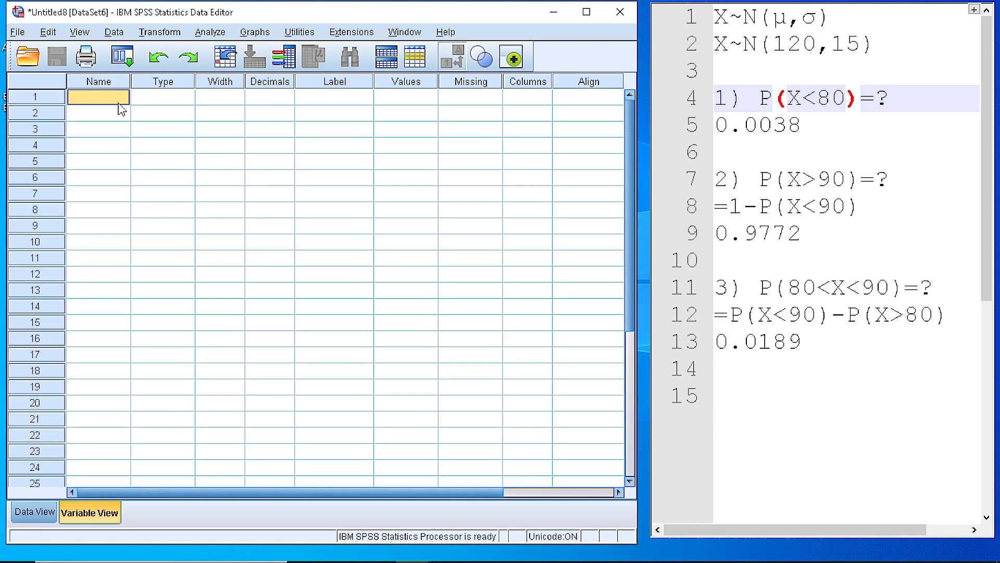
{"action": "type", "text": "P"}
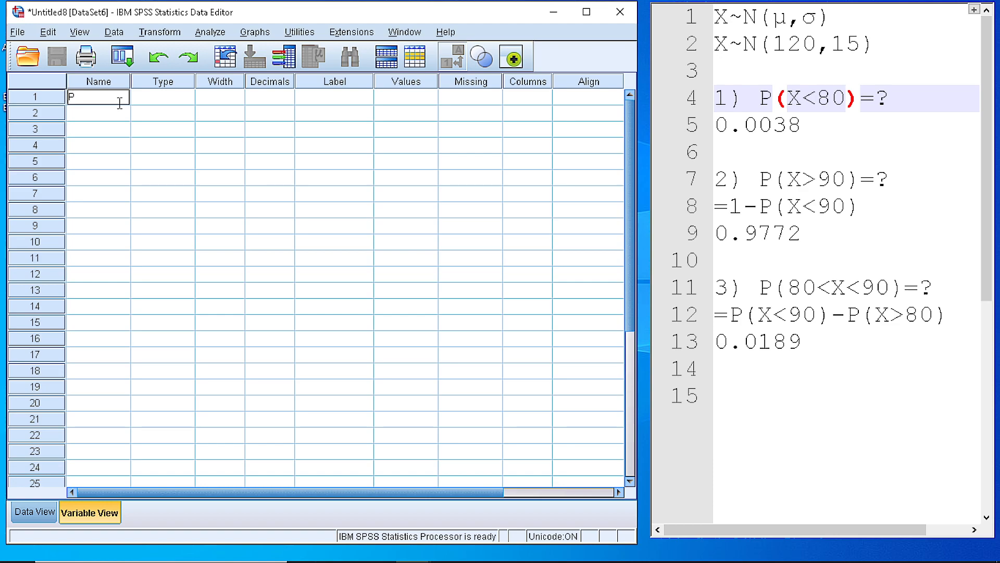
{"action": "mouse_move", "coordinate": [171, 98]}
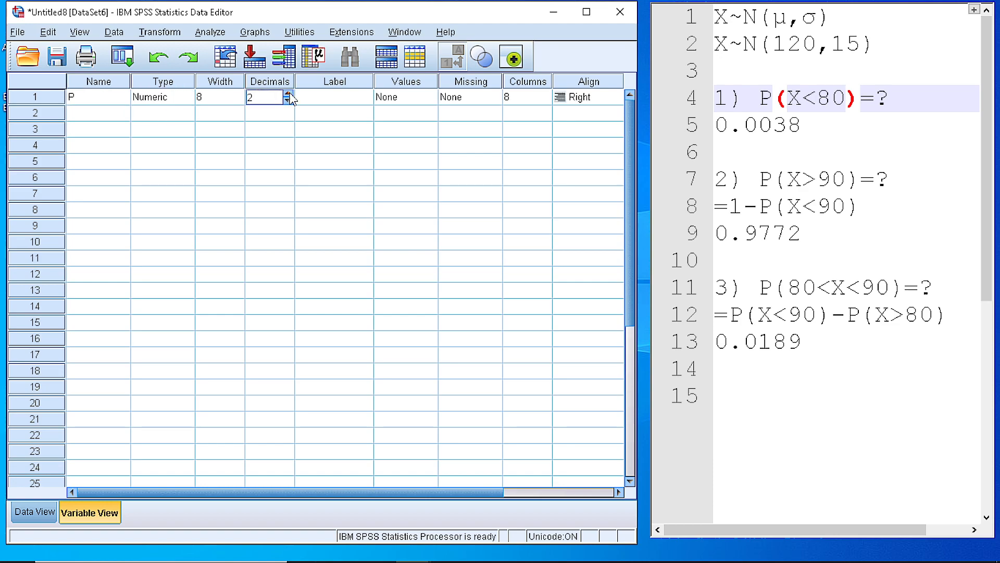
{"action": "left_click", "coordinate": [288, 92]}
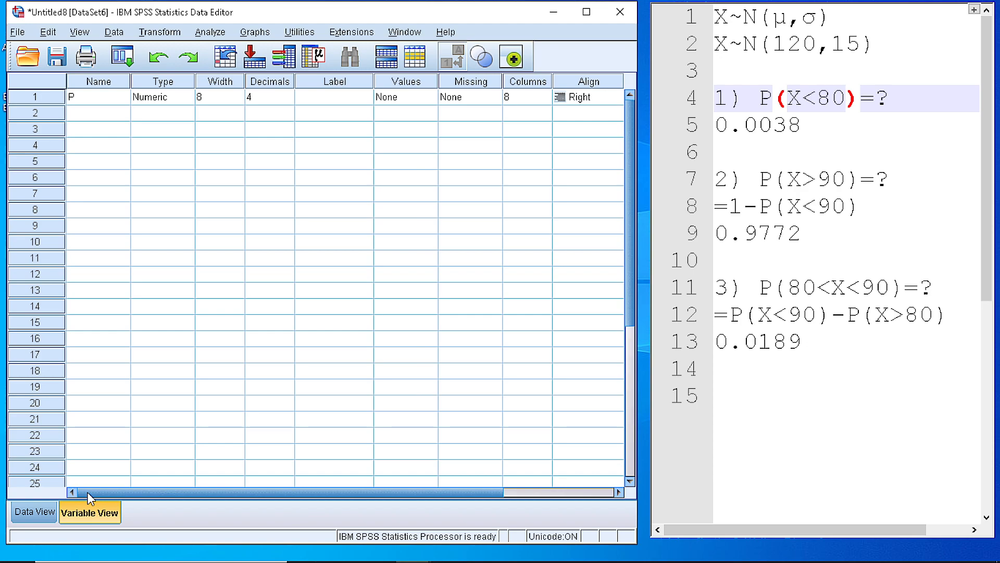
{"action": "left_click", "coordinate": [33, 512]}
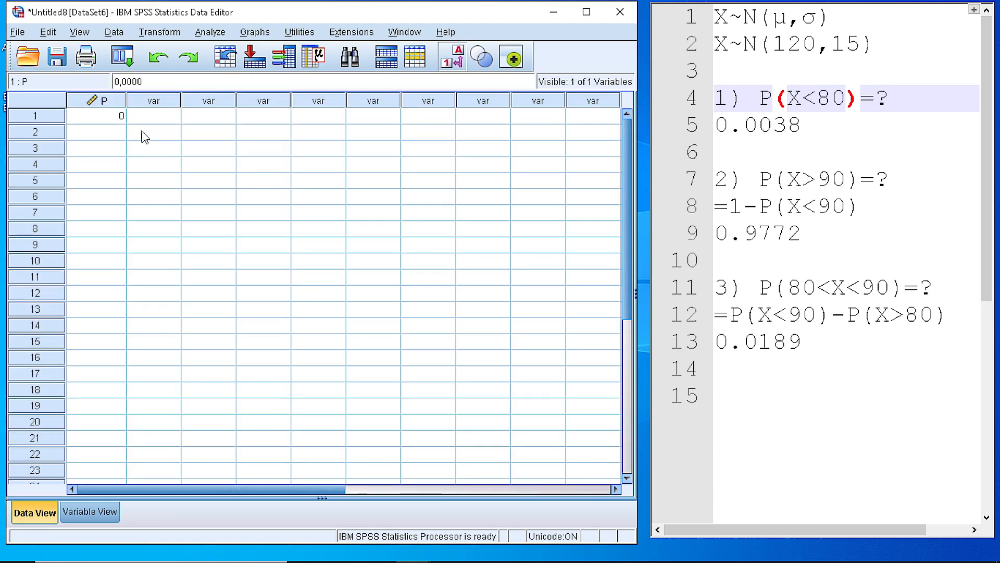
{"action": "left_click", "coordinate": [96, 132]}
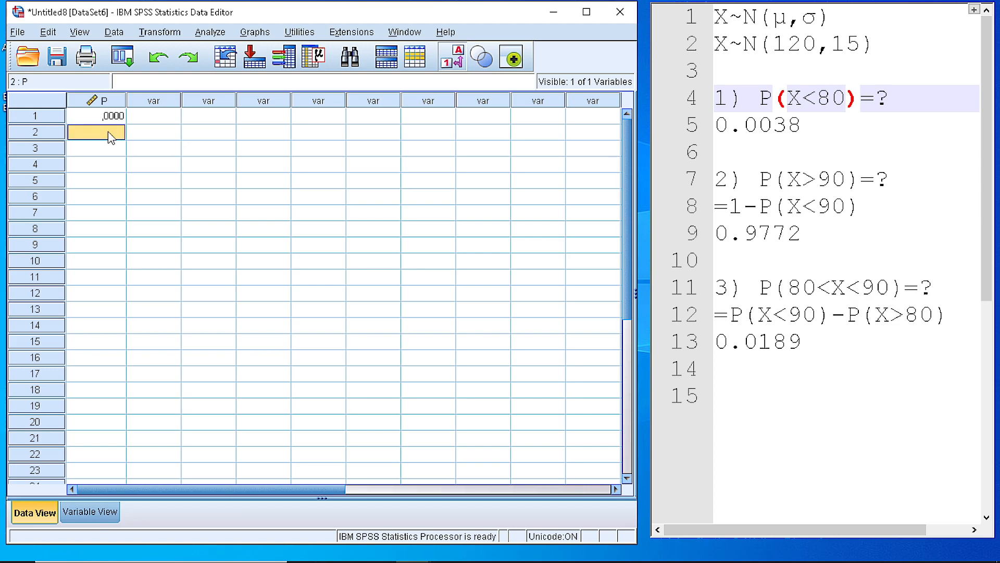
{"action": "left_click", "coordinate": [159, 32]}
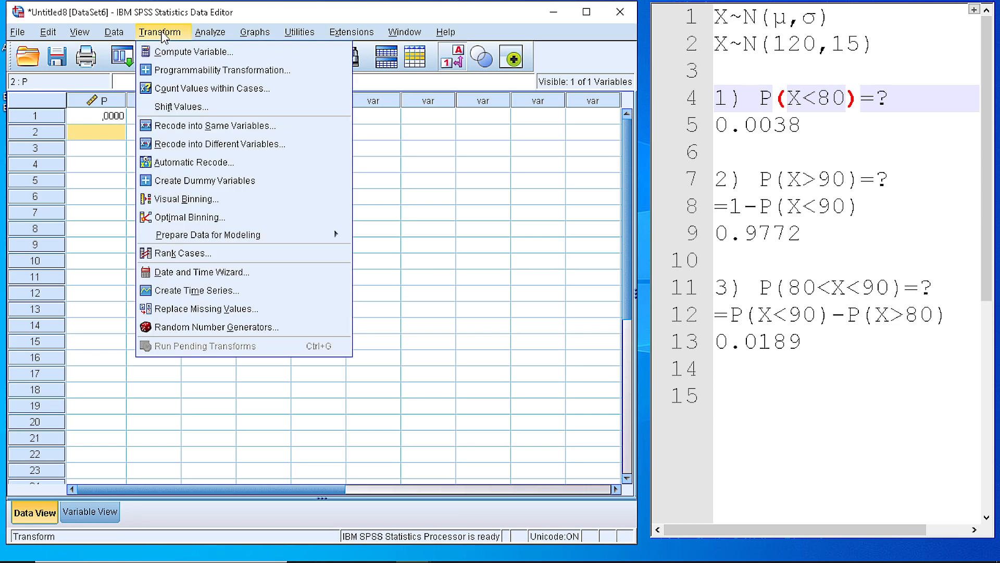
Start Compute Variable with P as the target variable
{"action": "left_click", "coordinate": [193, 52]}
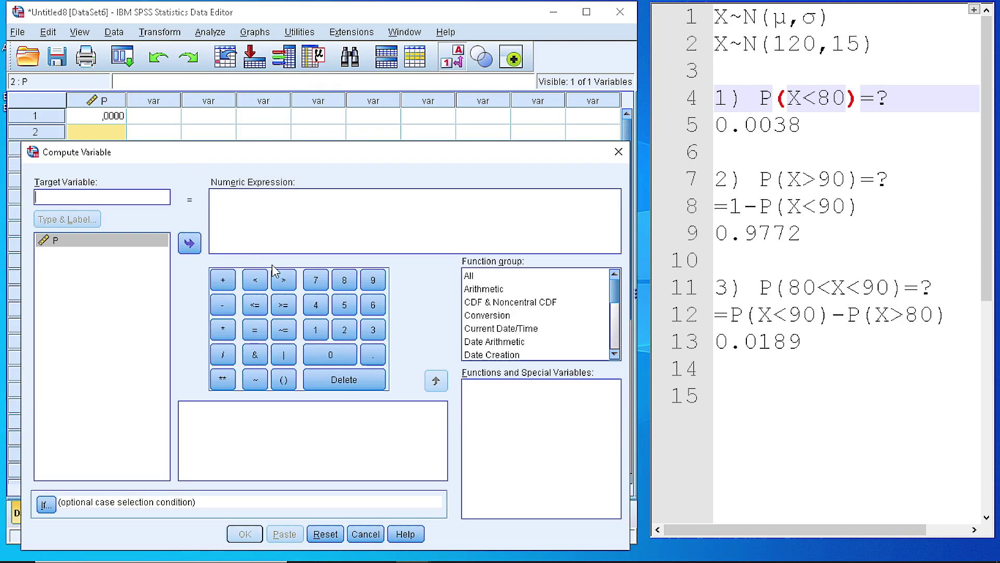
{"action": "mouse_move", "coordinate": [484, 308]}
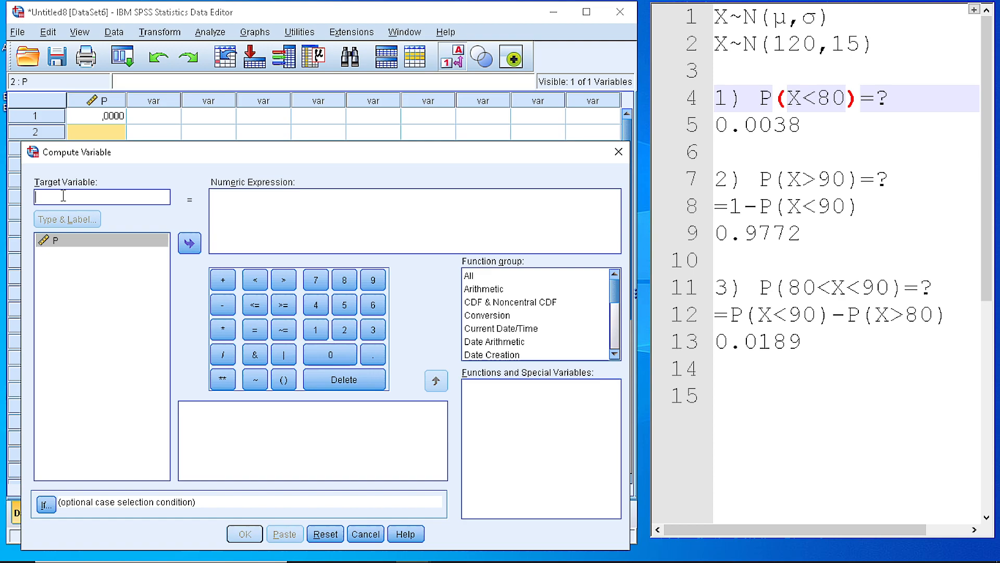
{"action": "type", "text": "P"}
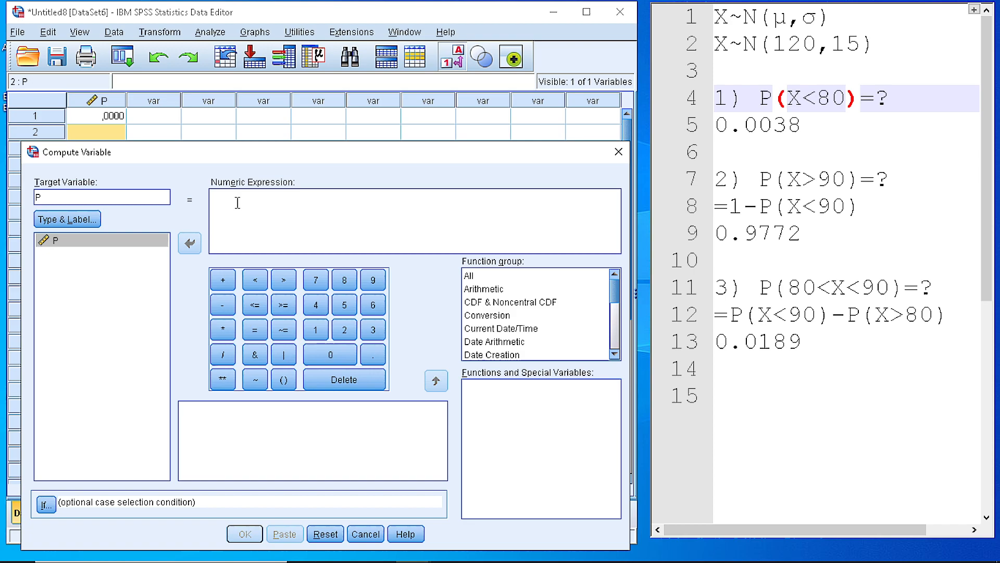
{"action": "mouse_move", "coordinate": [203, 201]}
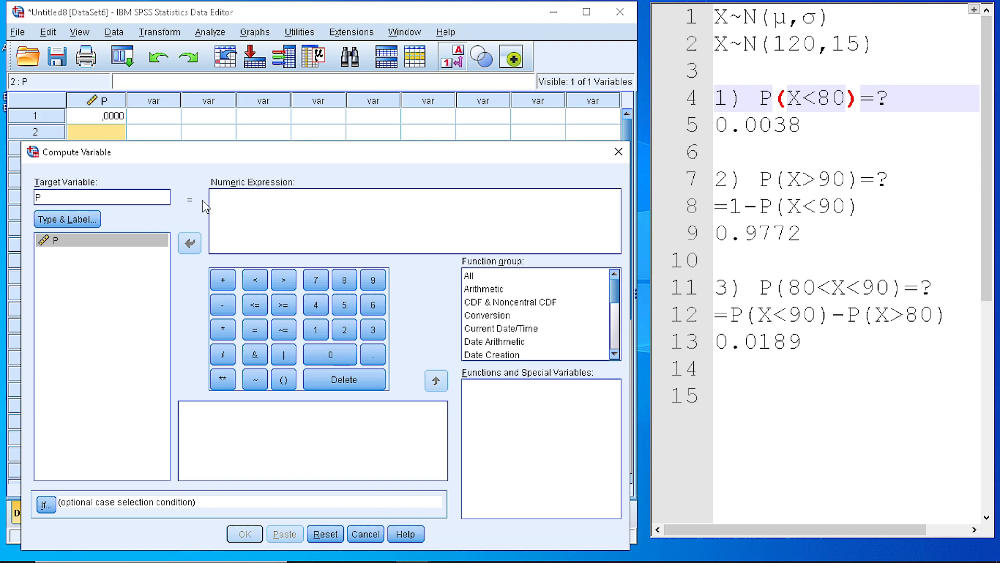
{"action": "mouse_move", "coordinate": [523, 301]}
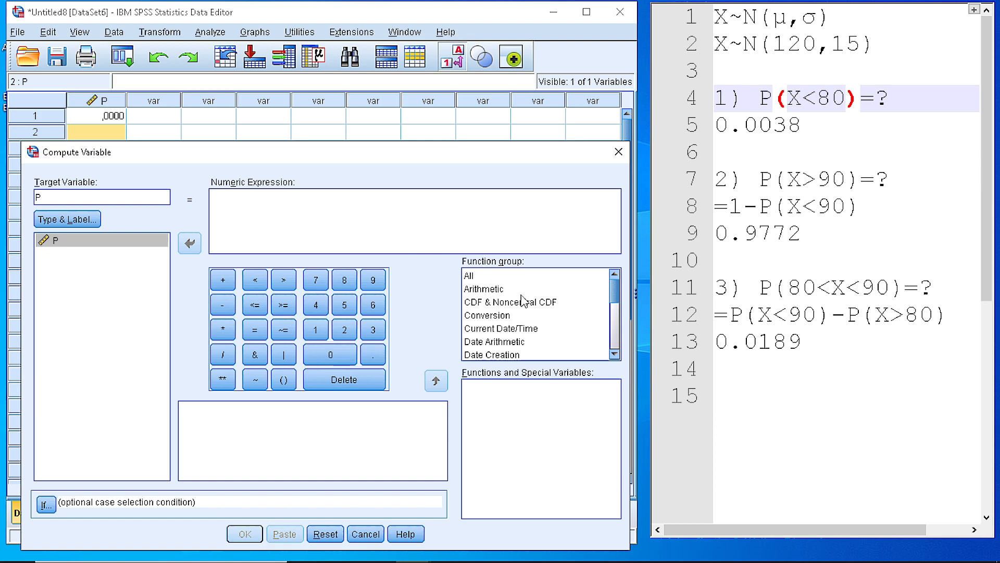
Insert the CDF.NORMAL(?,?,?) template from the CDF & Noncentral CDF group into the expression
{"action": "left_click", "coordinate": [509, 302]}
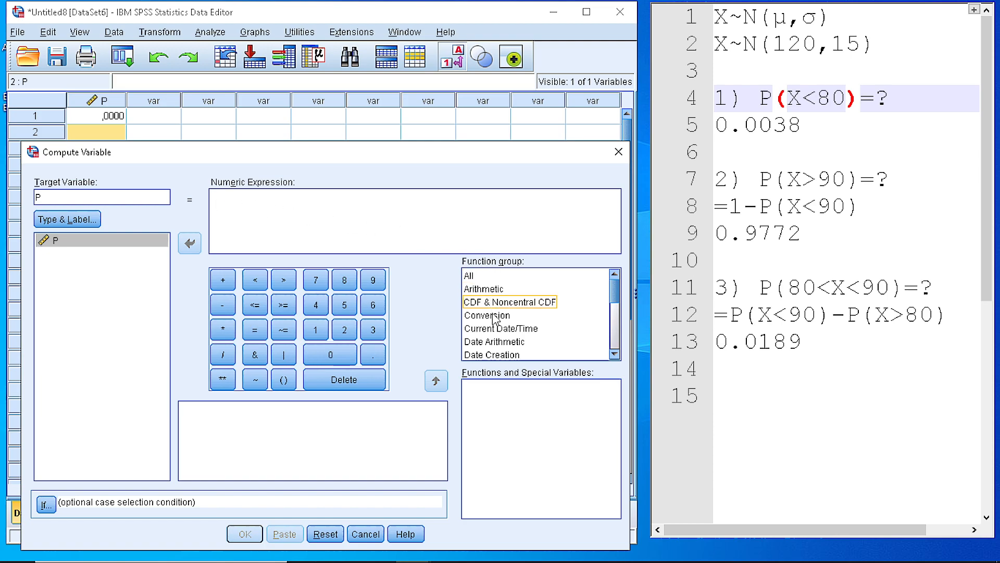
{"action": "mouse_move", "coordinate": [486, 307]}
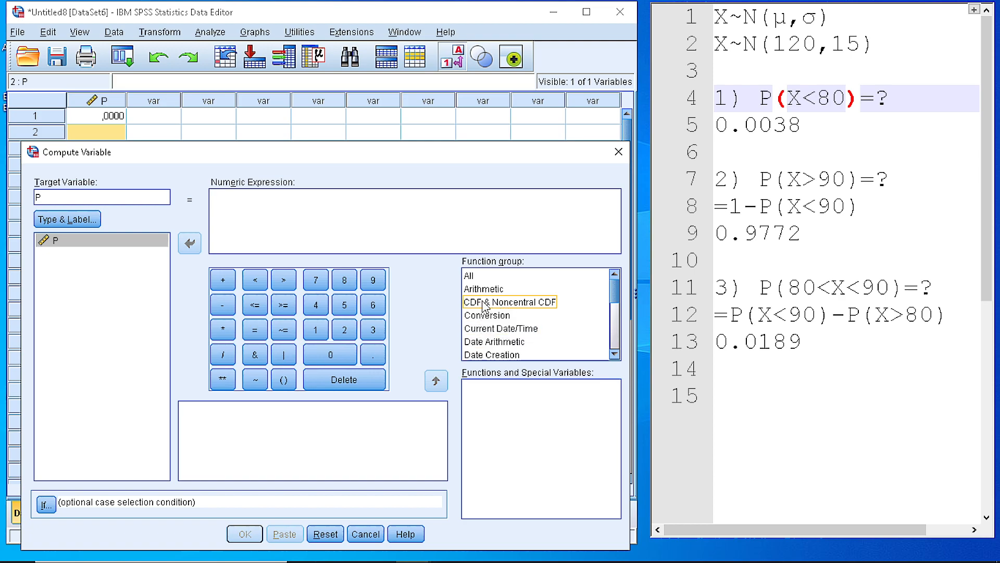
{"action": "left_click", "coordinate": [509, 301]}
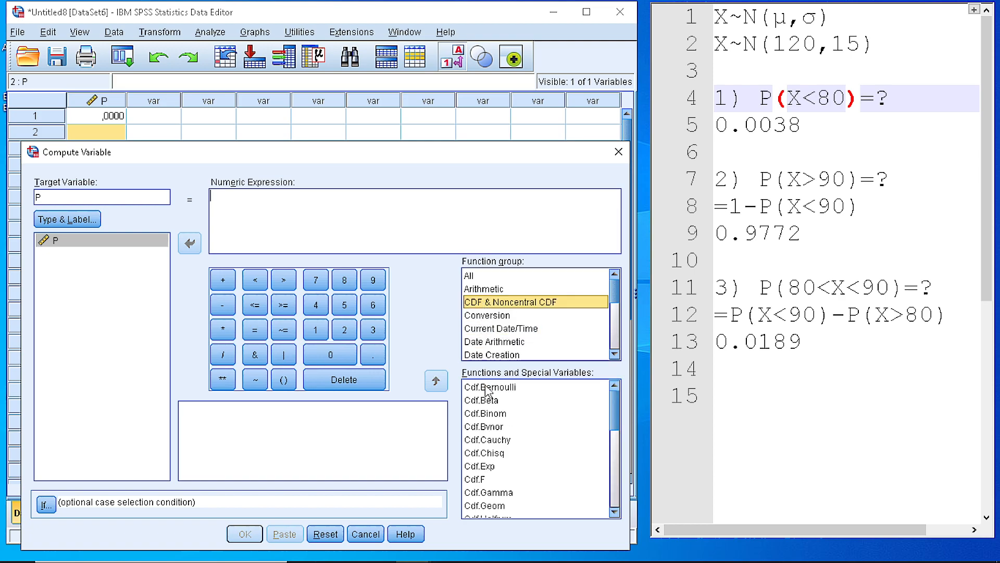
{"action": "mouse_move", "coordinate": [504, 471]}
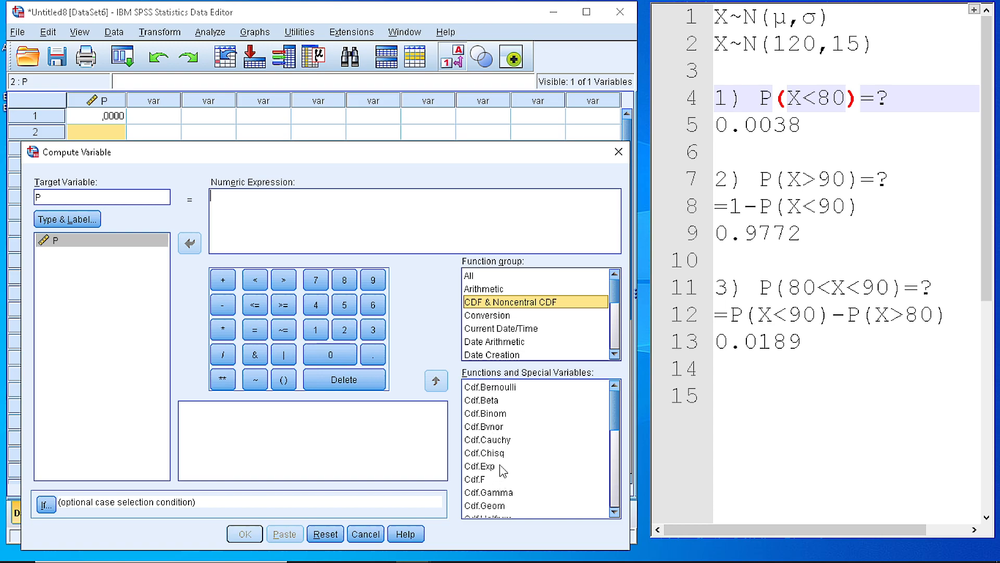
{"action": "left_click", "coordinate": [486, 413]}
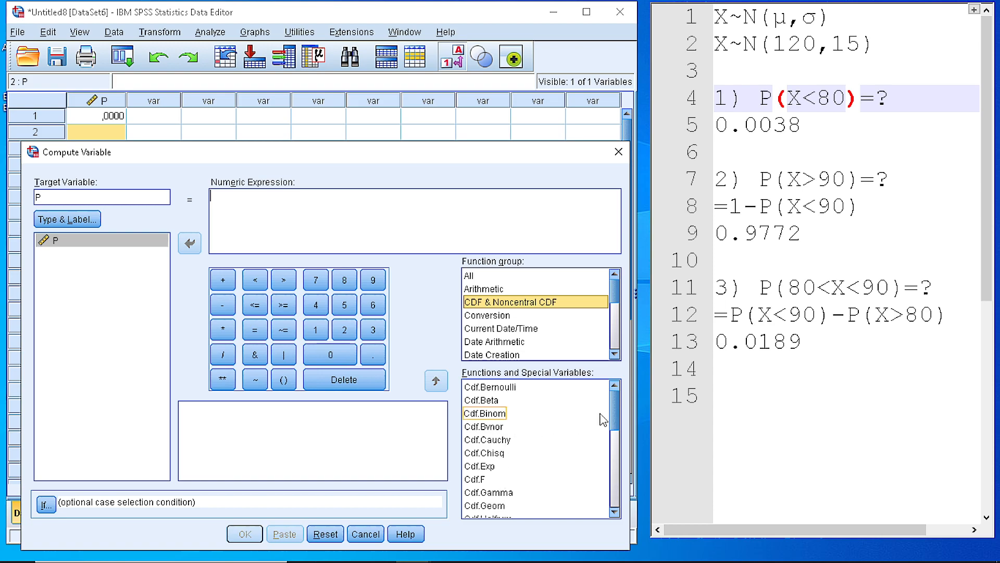
{"action": "scroll", "scroll_direction": "down", "scroll_amount": 3}
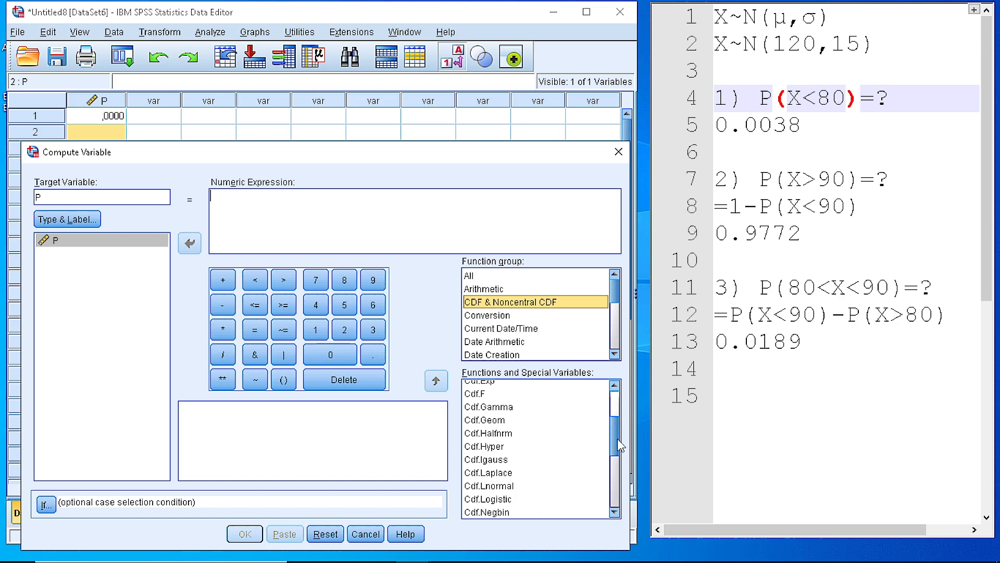
{"action": "left_click", "coordinate": [504, 449]}
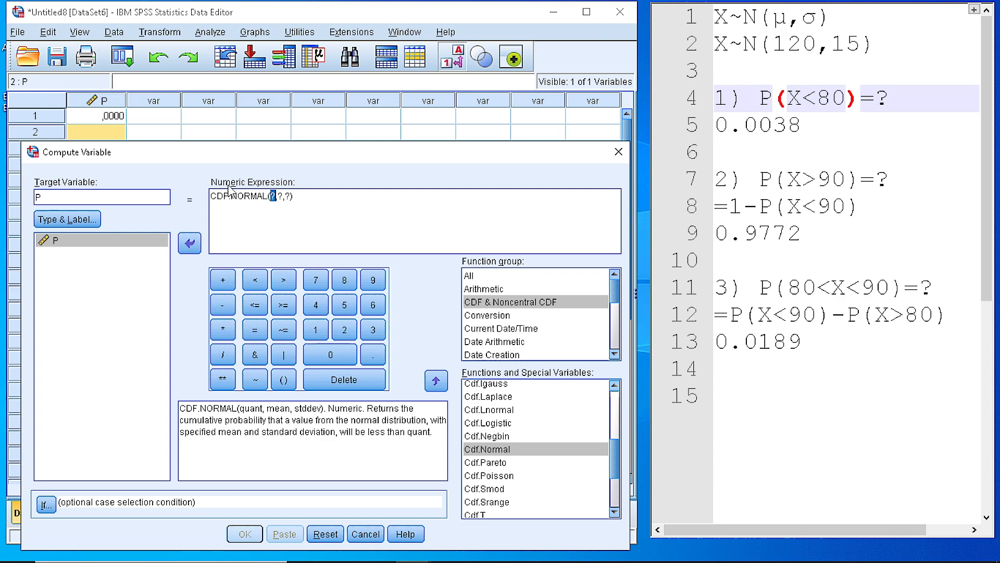
Compute P = CDF.NORMAL(80,120,15), replacing the existing variable to get .0038
{"action": "left_click", "coordinate": [268, 213]}
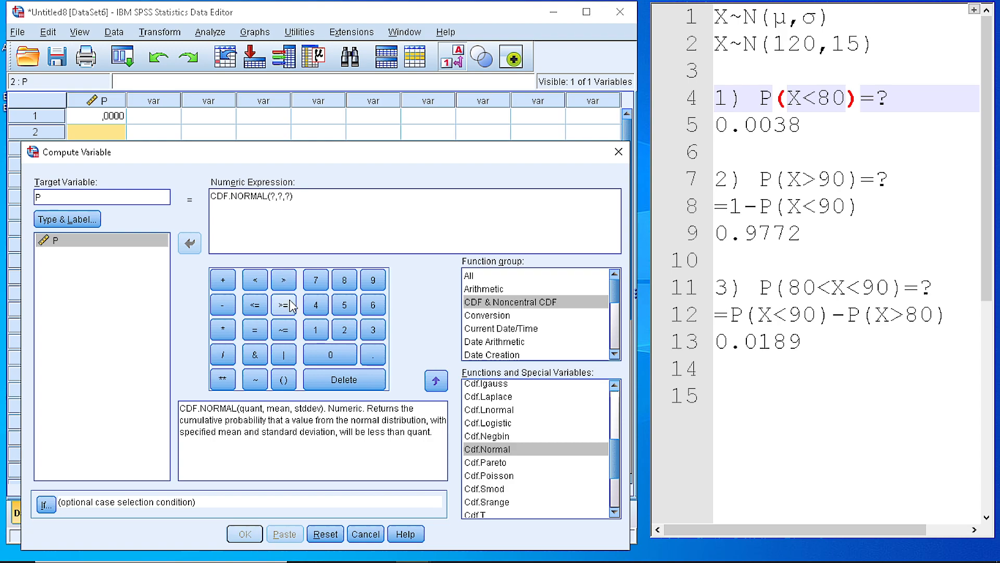
{"action": "mouse_move", "coordinate": [262, 418]}
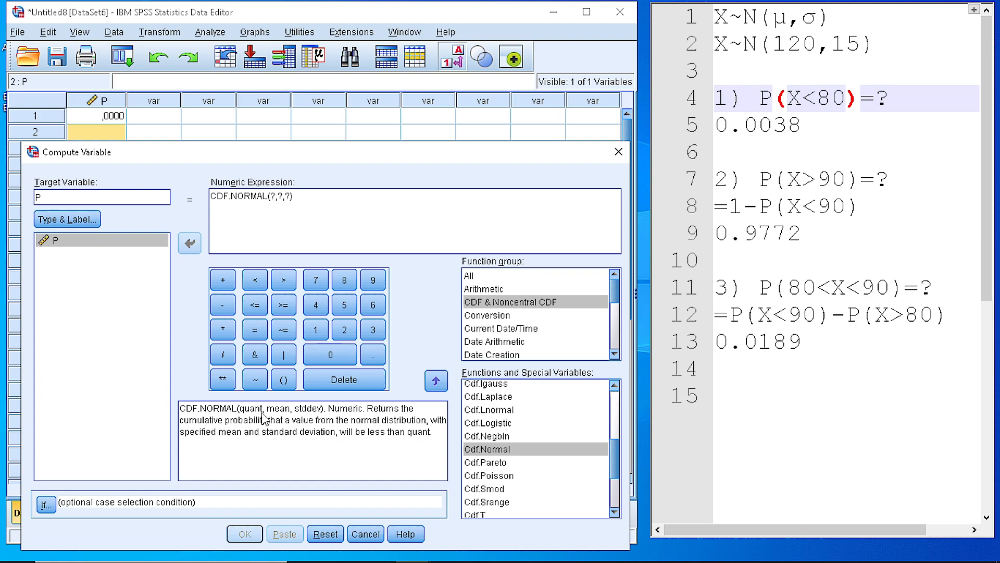
{"action": "mouse_move", "coordinate": [310, 422]}
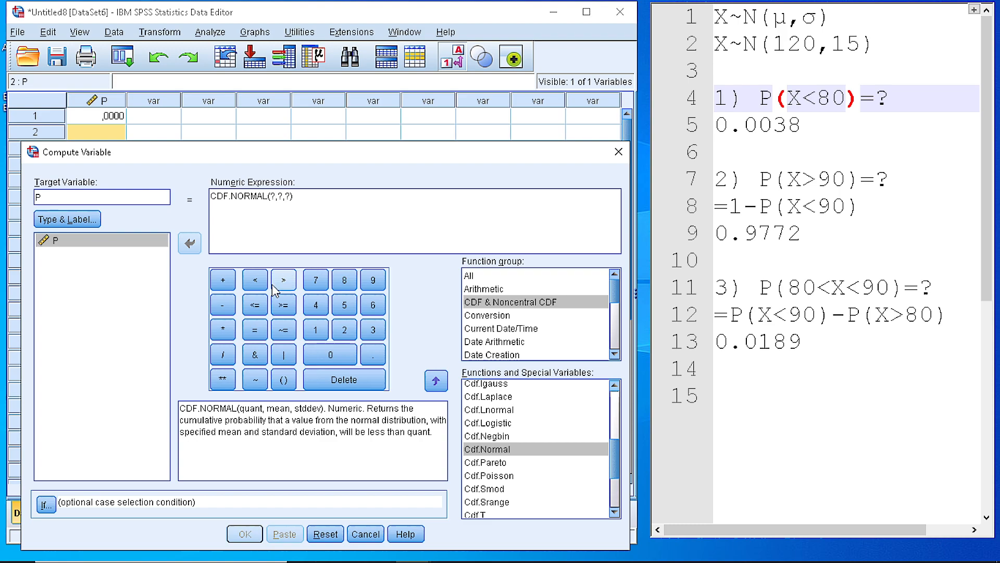
{"action": "type", "text": "80"}
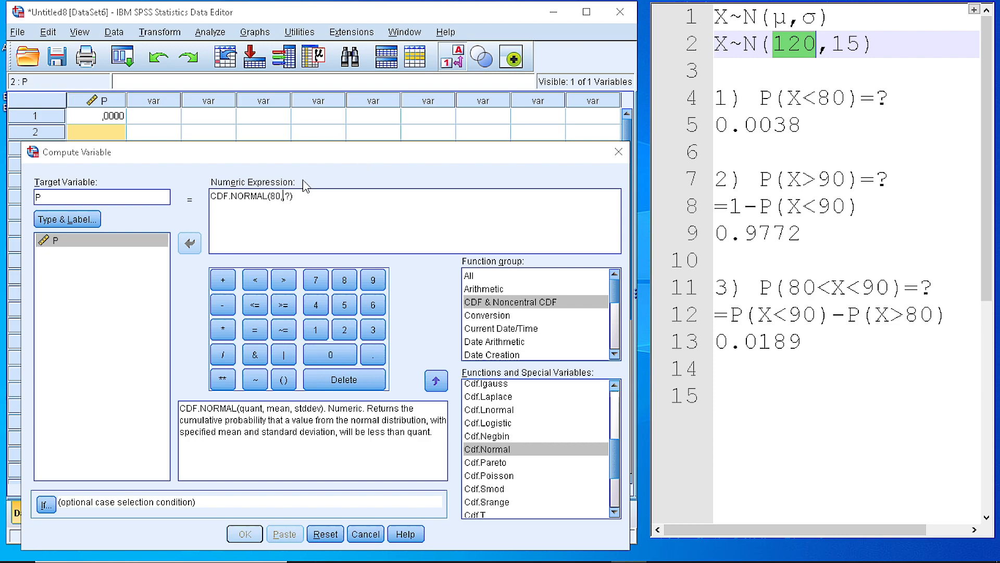
{"action": "type", "text": ","}
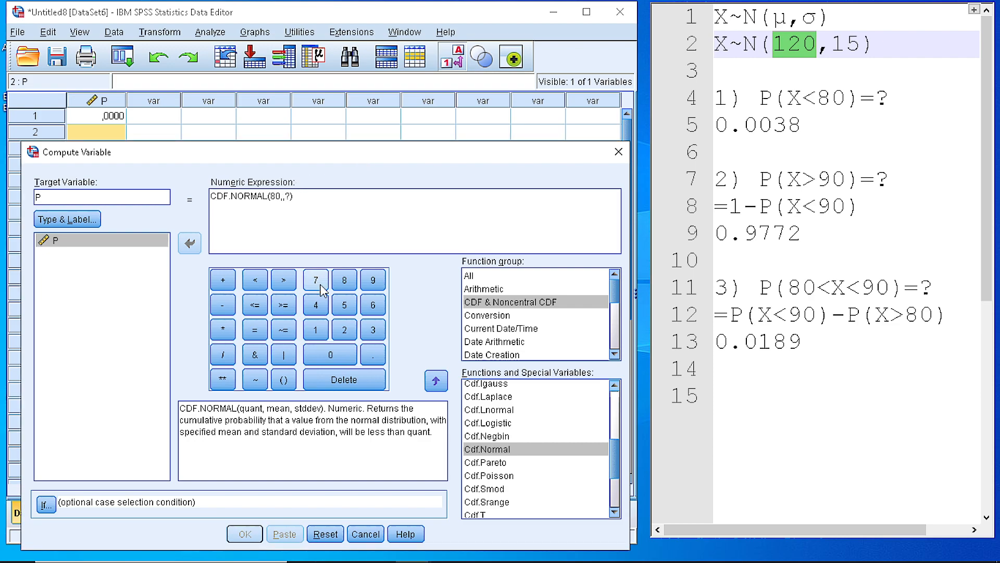
{"action": "type", "text": "120"}
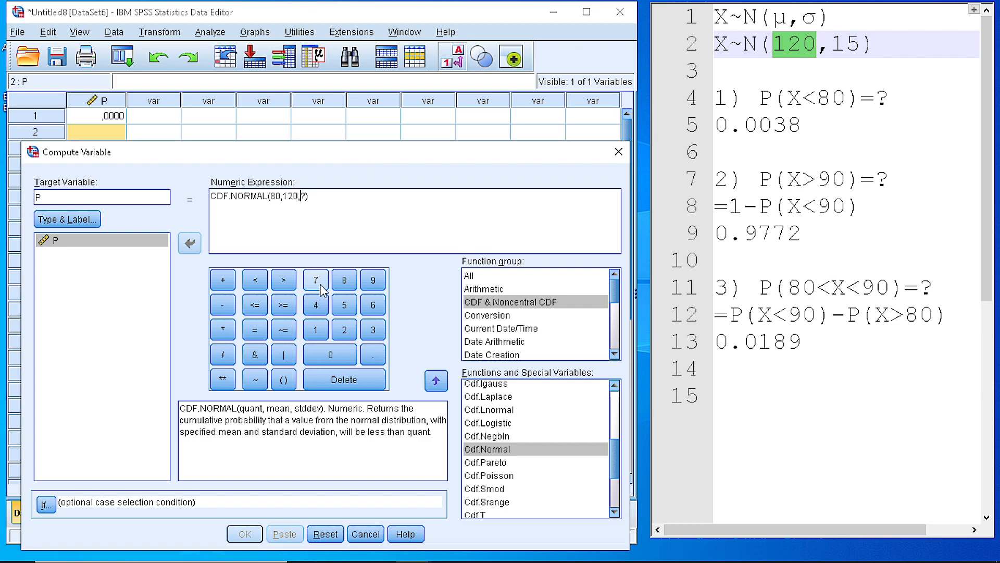
{"action": "type", "text": "15"}
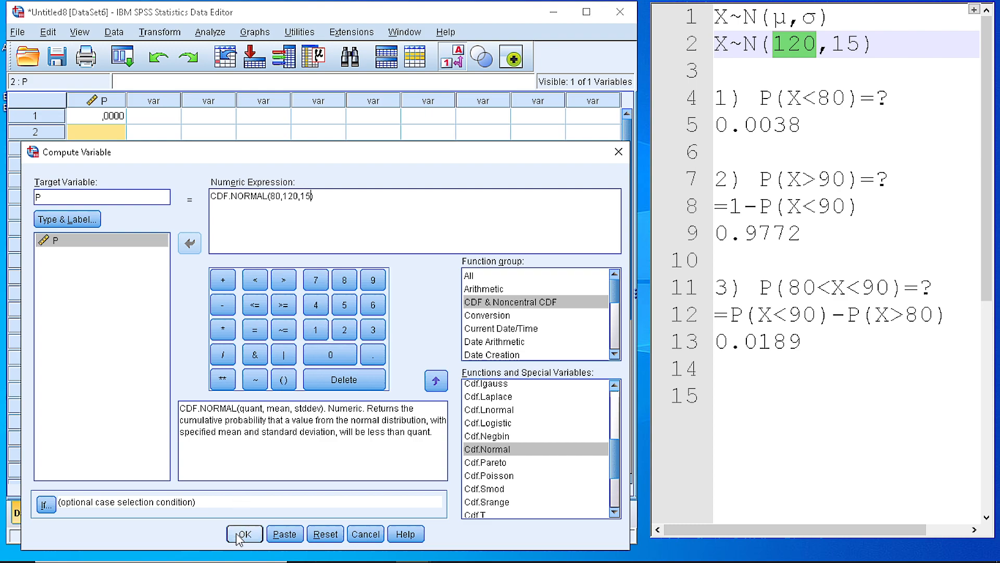
{"action": "left_click", "coordinate": [243, 533]}
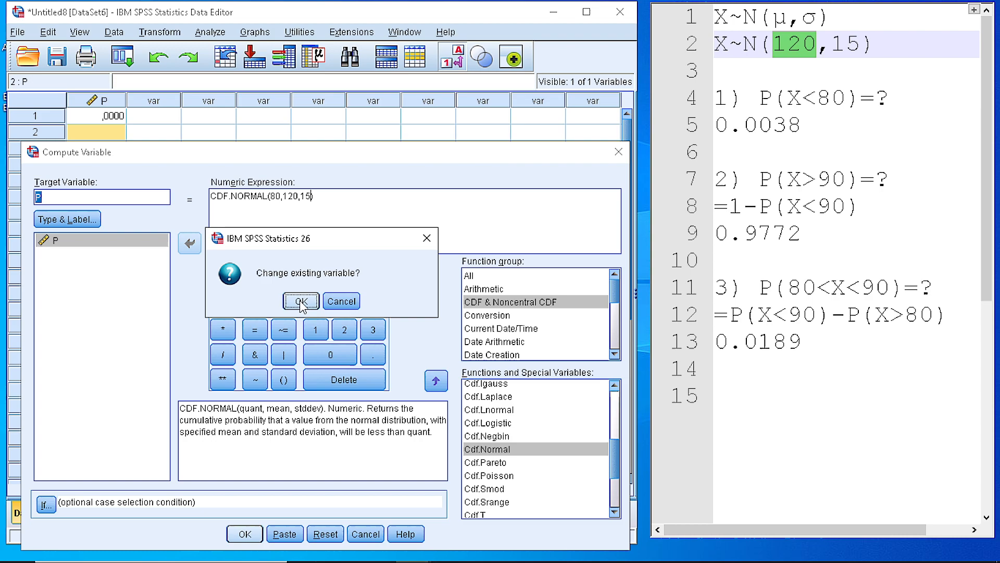
{"action": "left_click", "coordinate": [300, 300]}
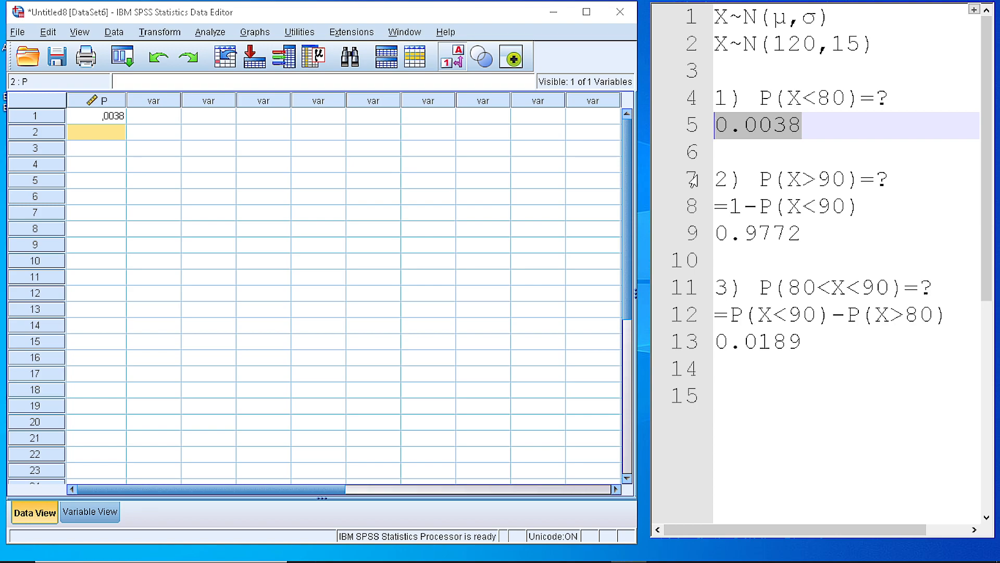
Highlight the second question's 1-P(X<90) formula and return to the Transform commands
{"action": "left_click", "coordinate": [761, 179]}
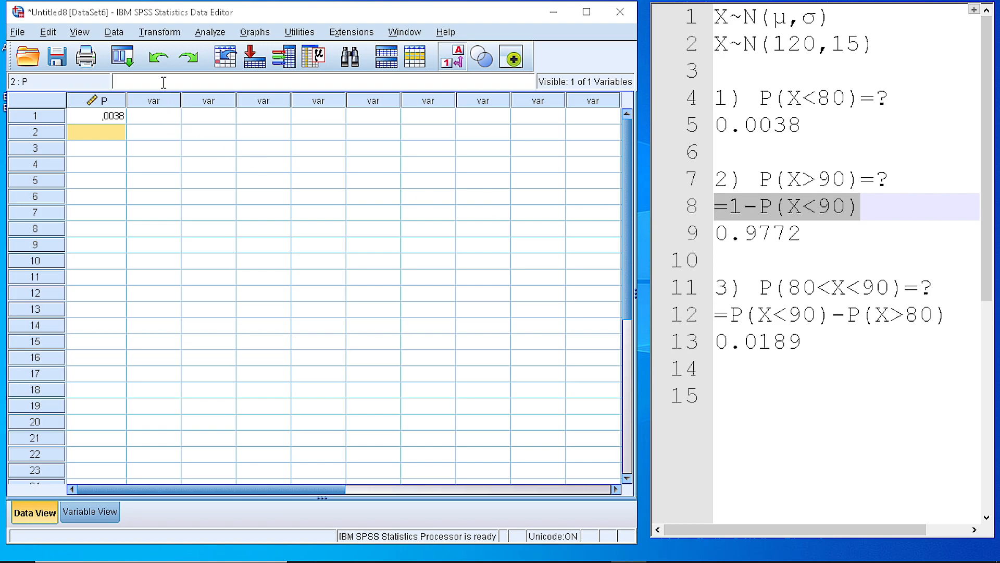
{"action": "left_click", "coordinate": [160, 32]}
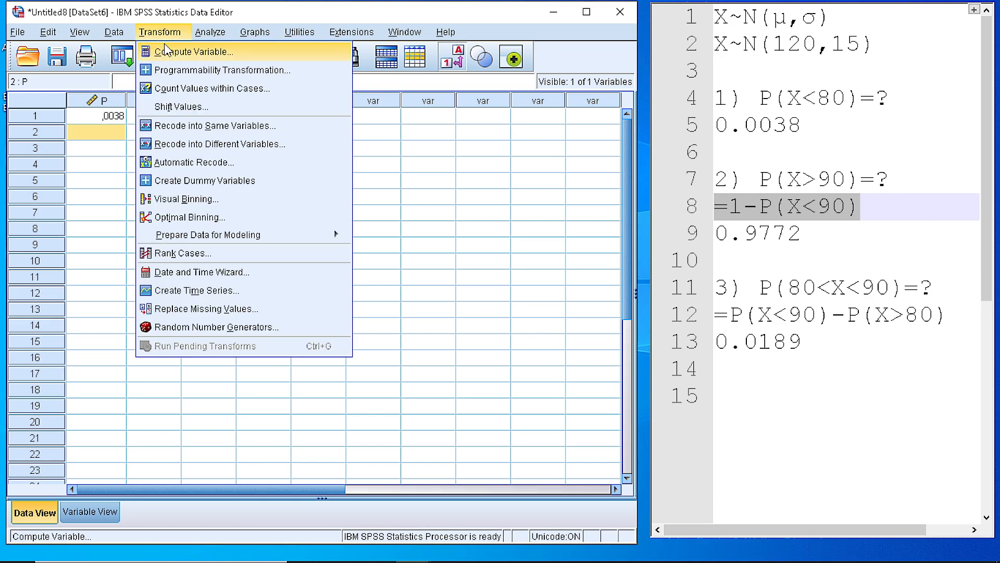
Recompute P = 1-CDF.NORMAL(90,120,15), replacing the variable to get .9772
{"action": "left_click", "coordinate": [195, 52]}
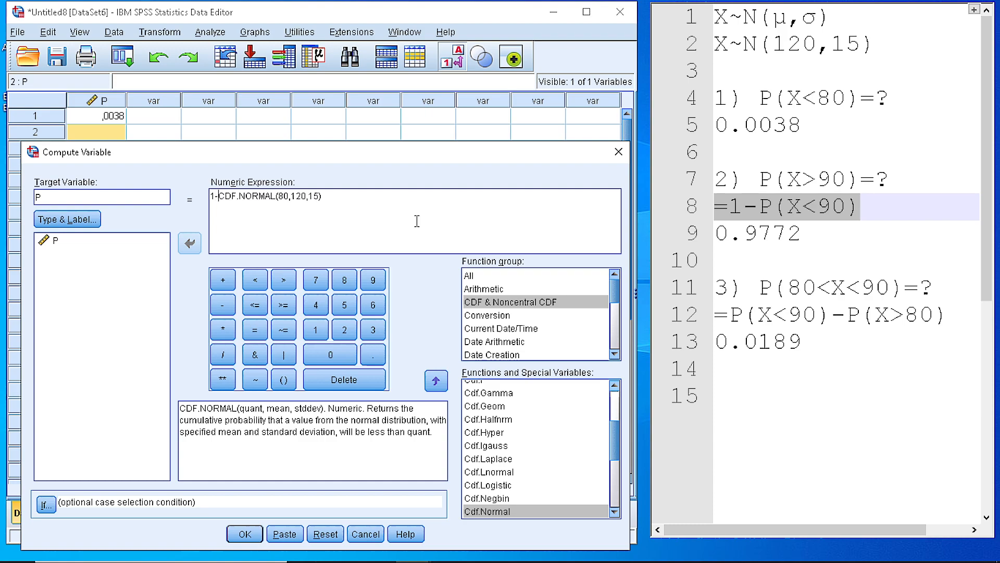
{"action": "mouse_move", "coordinate": [278, 202]}
{"action": "type", "text": "9"}
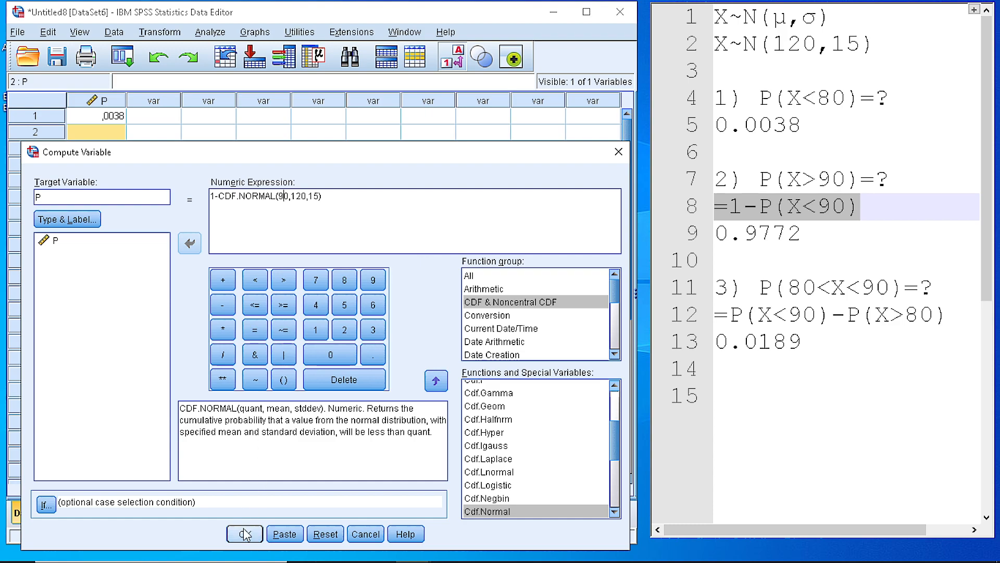
{"action": "left_click", "coordinate": [244, 533]}
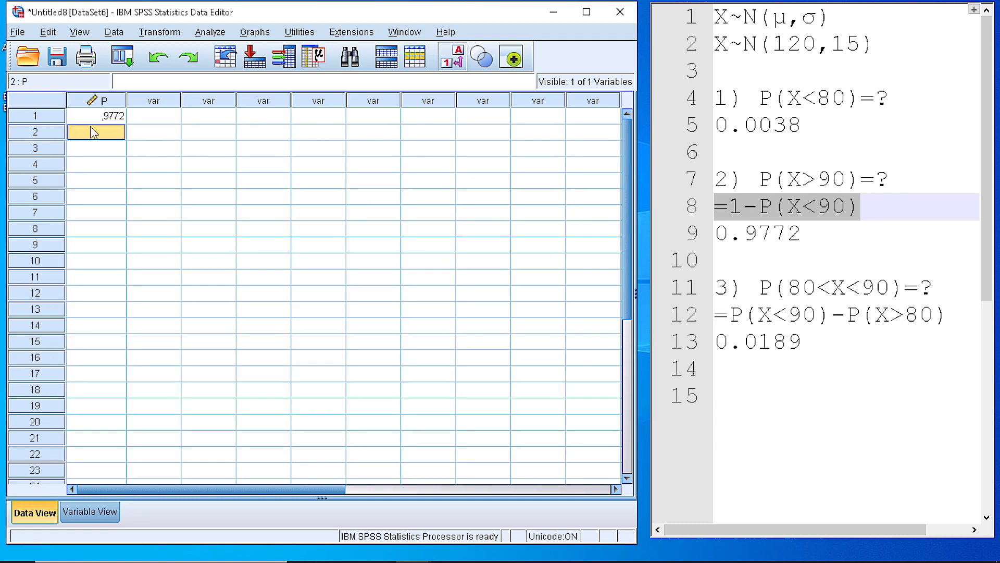
{"action": "left_click", "coordinate": [760, 233]}
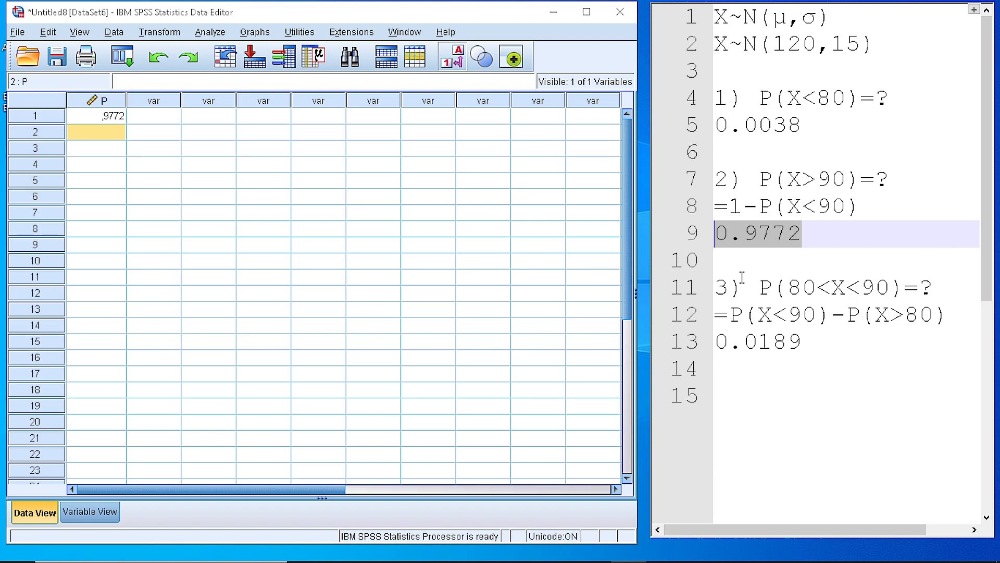
Correct the third formula in the notes to P(X<90)-P(X<80) and return to the Transform commands
{"action": "left_click", "coordinate": [781, 288]}
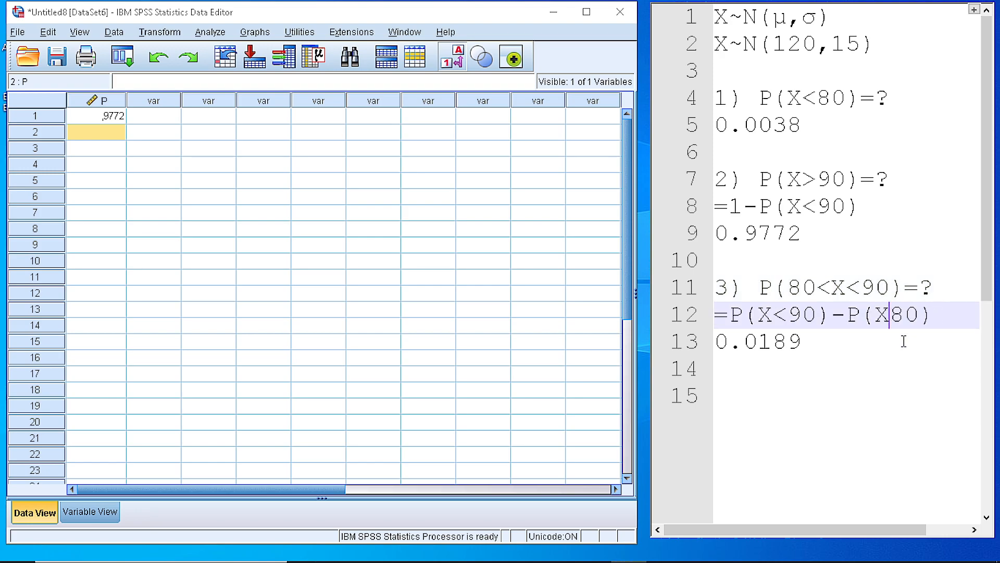
{"action": "type", "text": "<"}
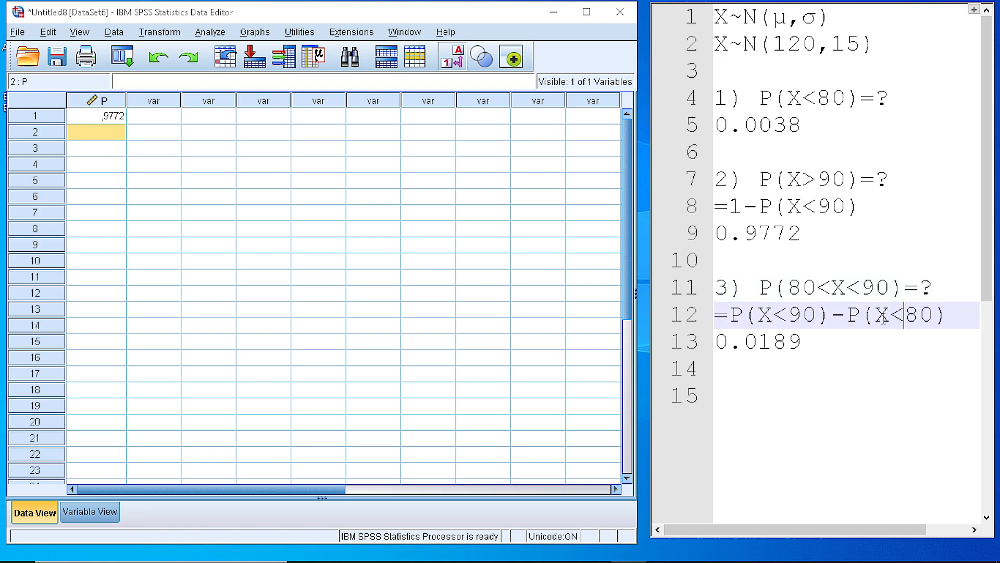
{"action": "mouse_move", "coordinate": [857, 311]}
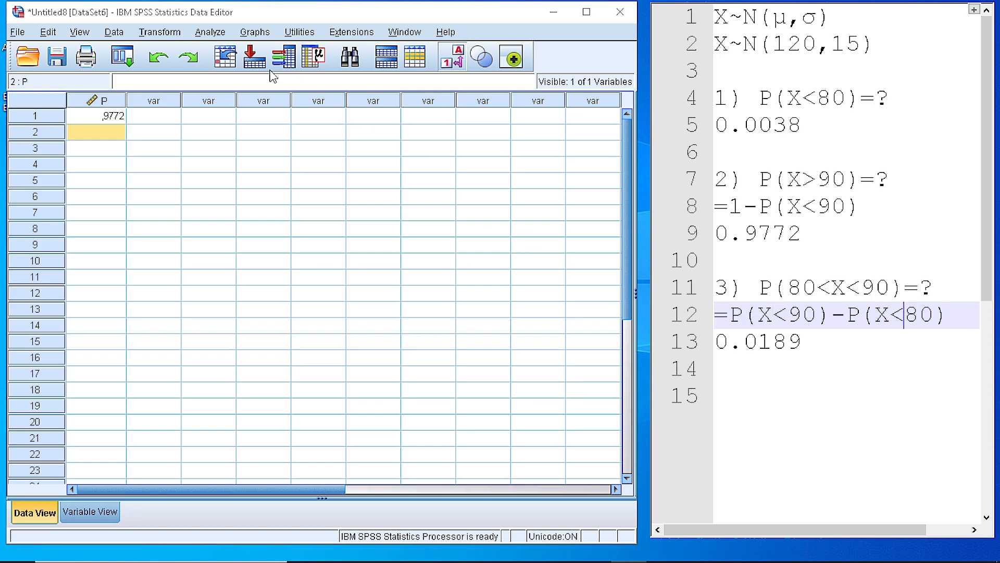
{"action": "left_click", "coordinate": [159, 31]}
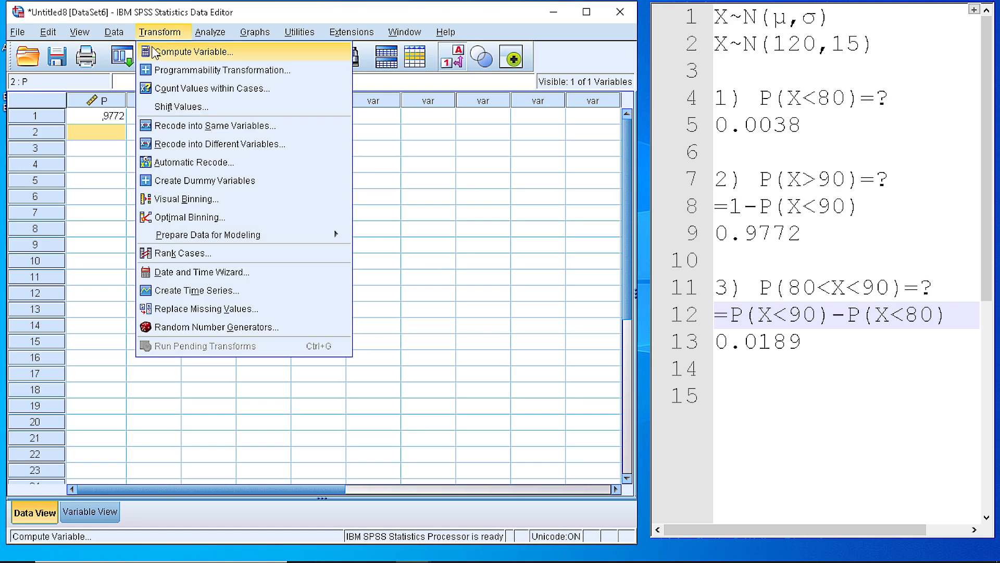
Recompute P = CDF.NORMAL(90,120,15)-CDF.NORMAL(80,120,15), replacing the variable to get .0189
{"action": "left_click", "coordinate": [194, 52]}
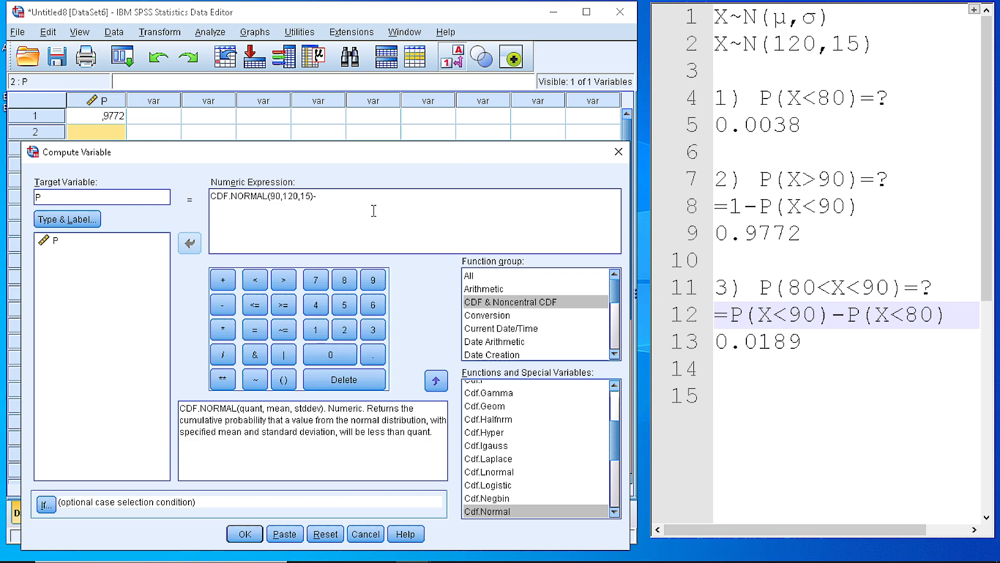
{"action": "double_click", "coordinate": [486, 510]}
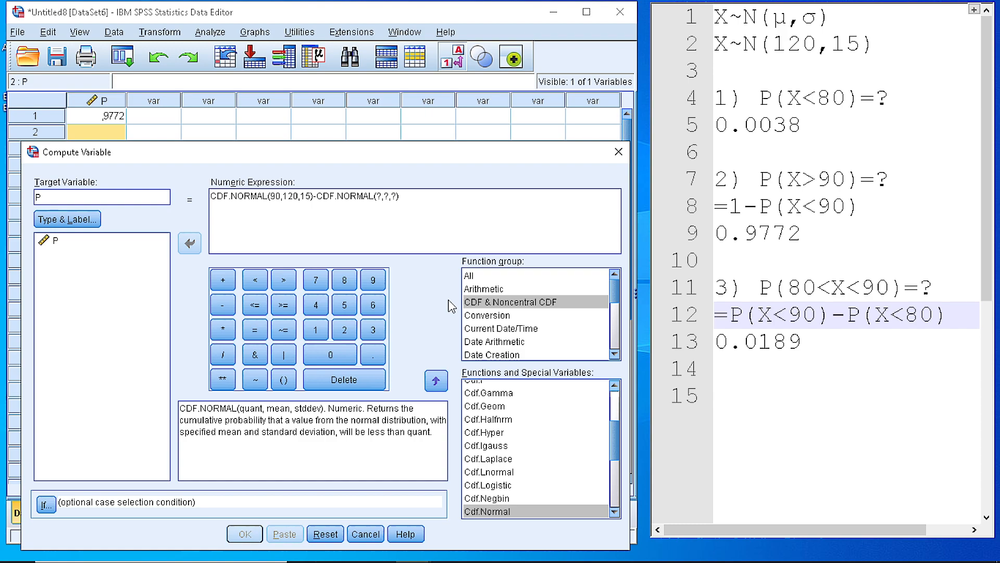
{"action": "type", "text": "80"}
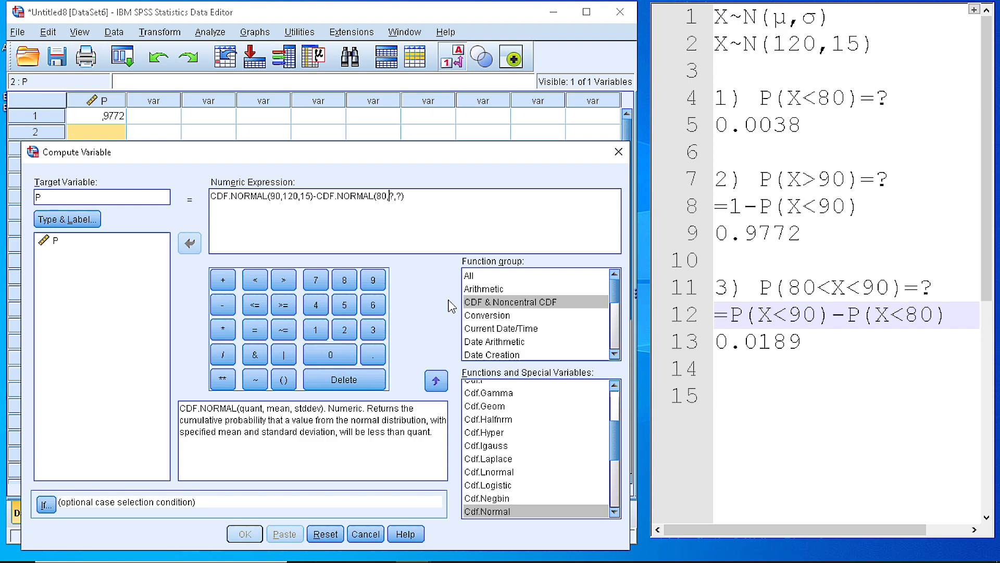
{"action": "type", "text": "120"}
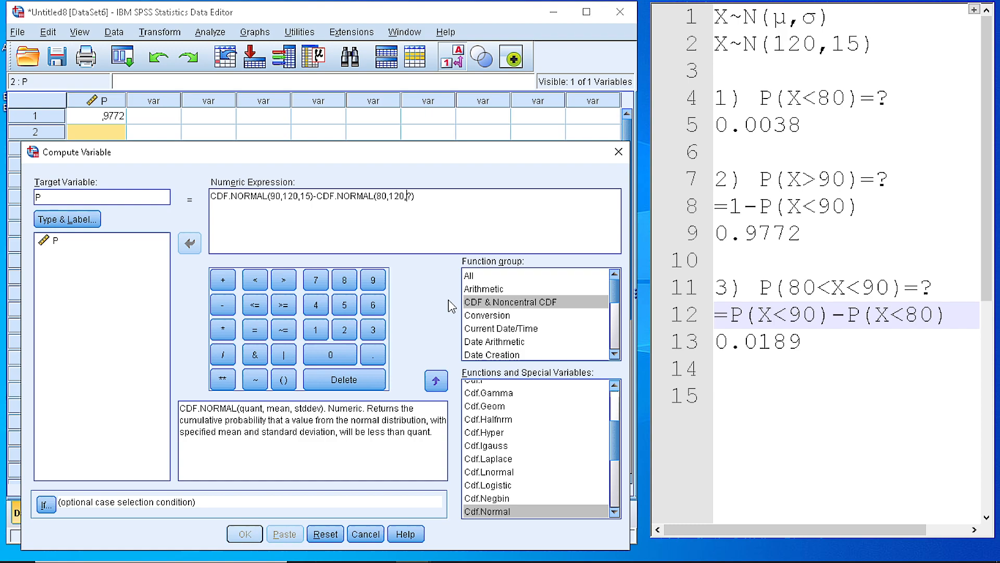
{"action": "type", "text": "15"}
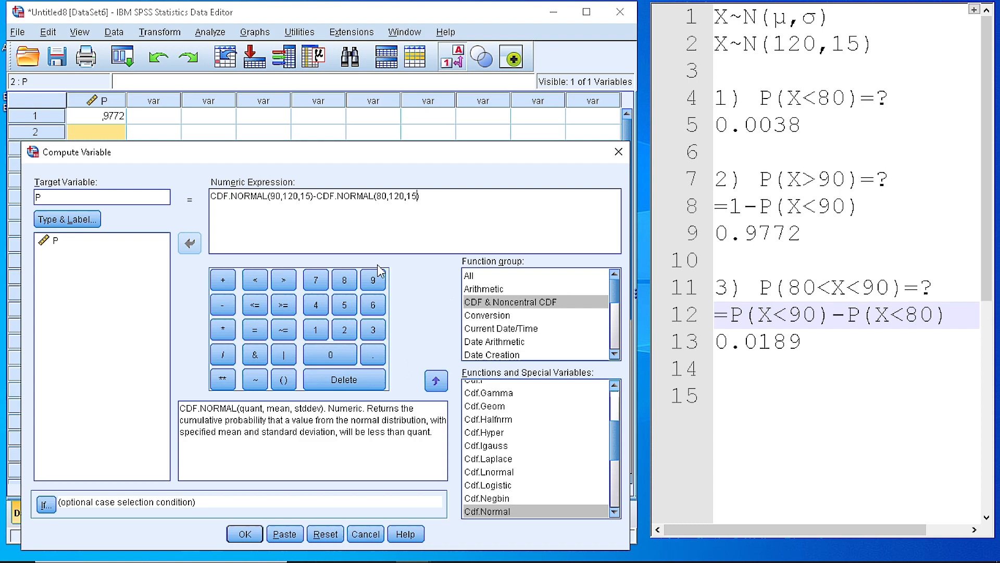
{"action": "mouse_move", "coordinate": [251, 205]}
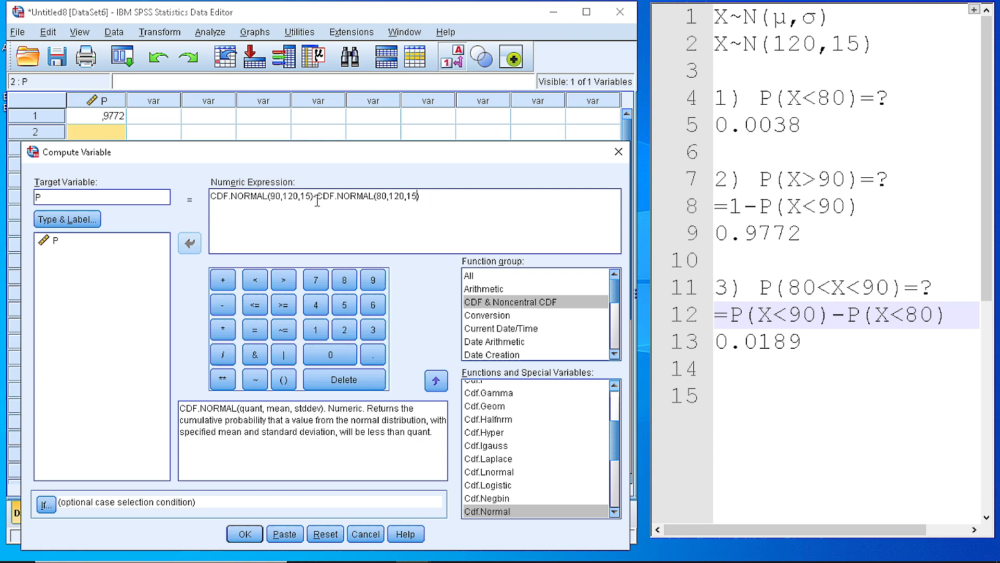
{"action": "left_click", "coordinate": [244, 534]}
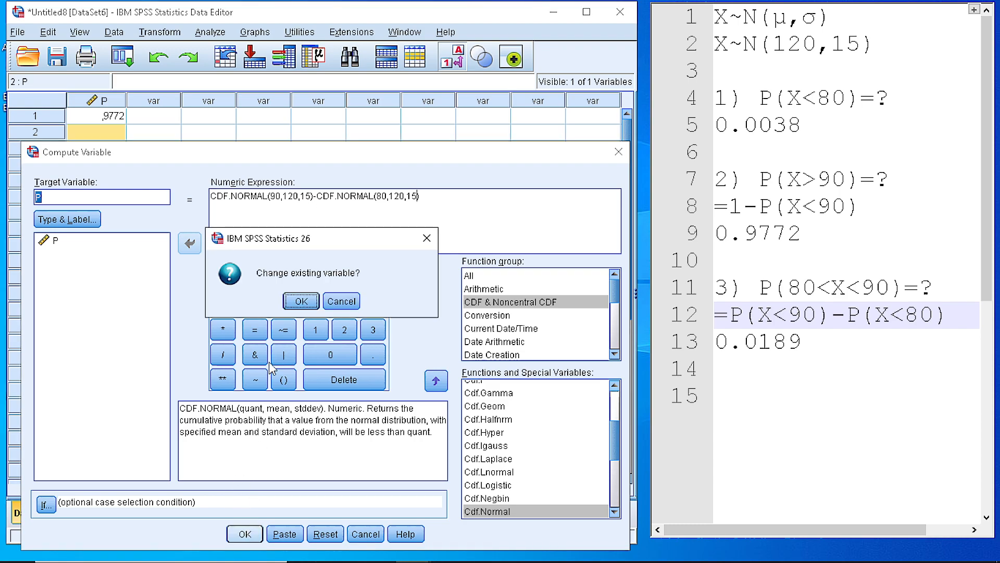
{"action": "left_click", "coordinate": [300, 300]}
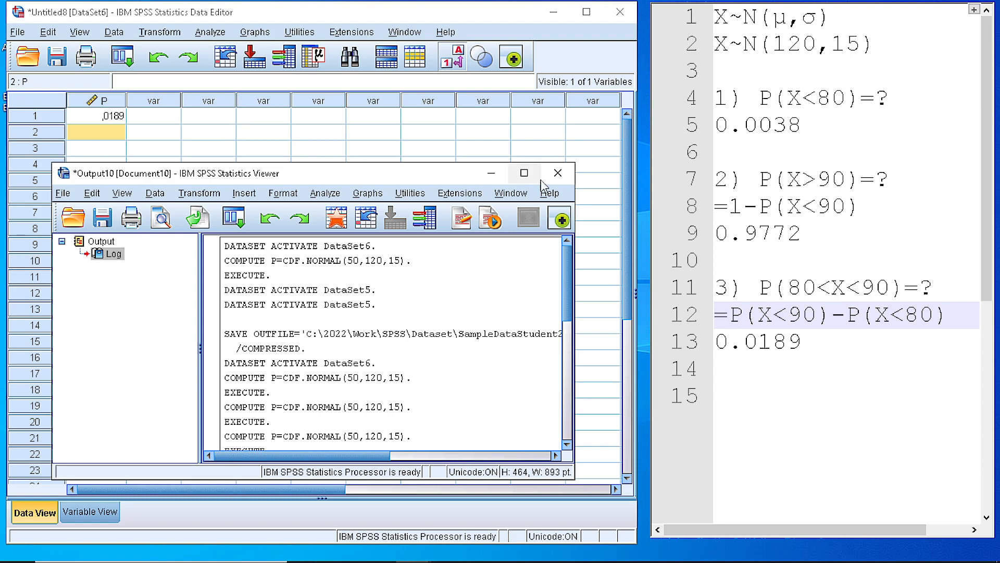
Close the Statistics Viewer output window, leaving P at .0189 in the data sheet
{"action": "left_click", "coordinate": [557, 173]}
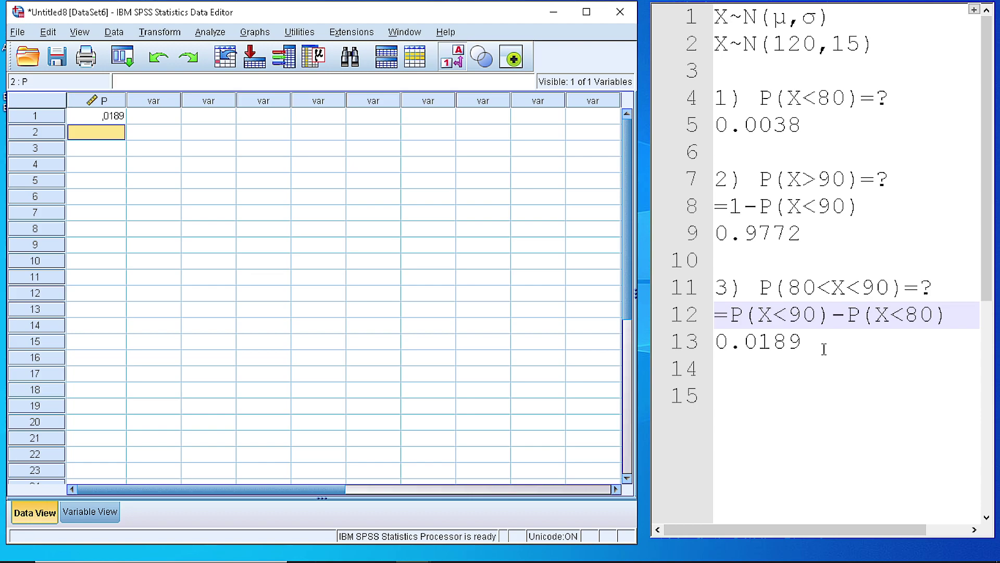
{"action": "mouse_move", "coordinate": [823, 330]}
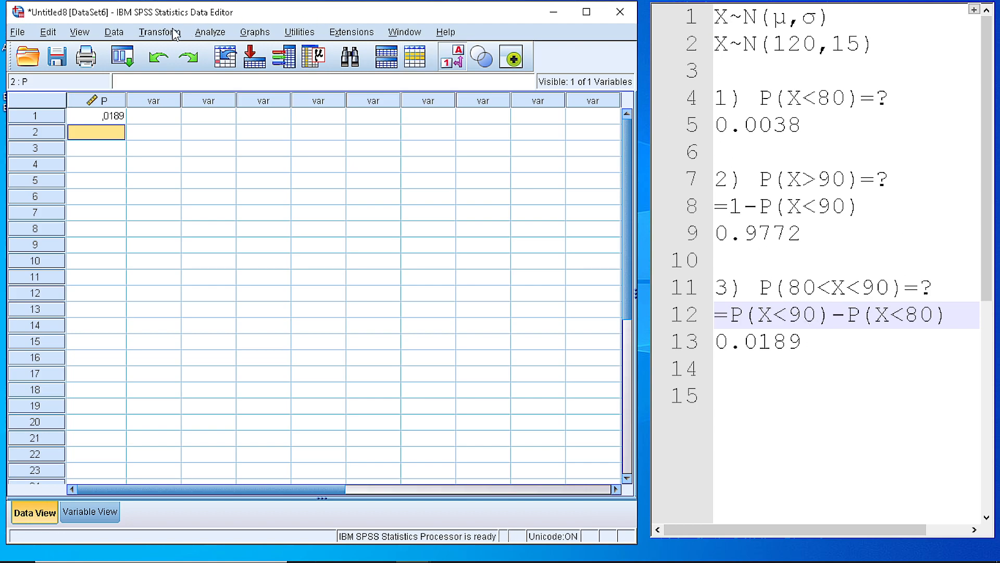
{"action": "left_click", "coordinate": [159, 32]}
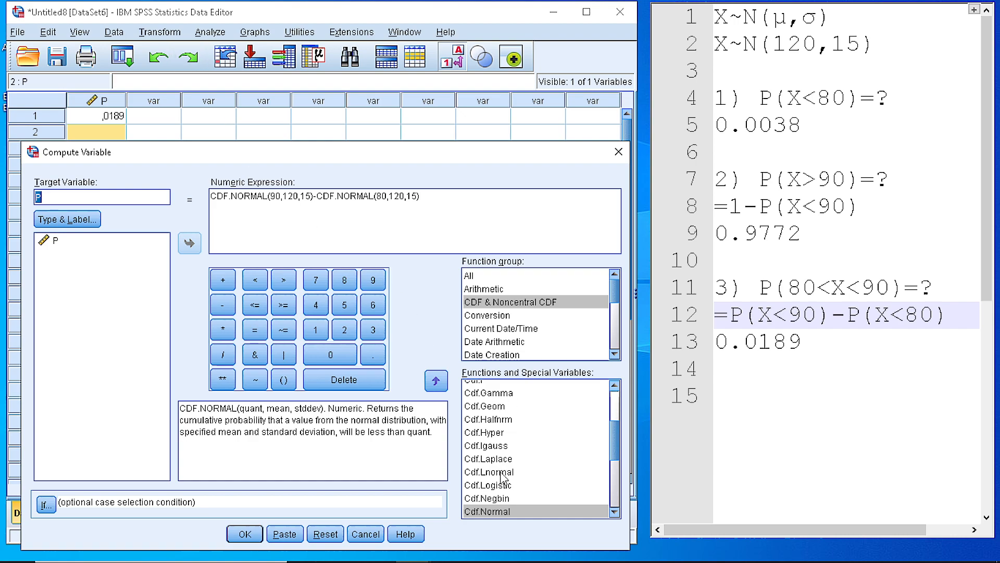
{"action": "scroll", "scroll_direction": "down", "scroll_amount": 3}
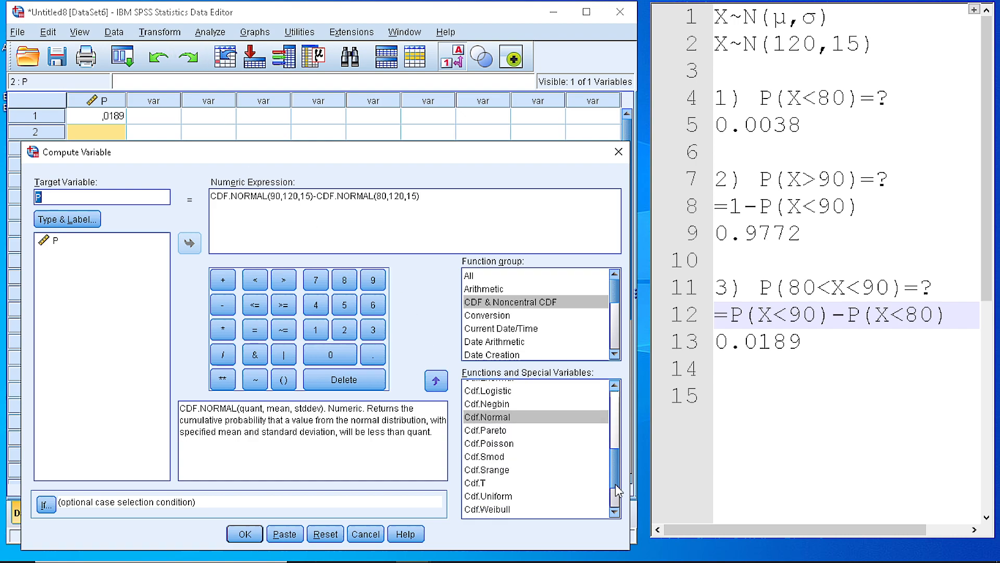
{"action": "scroll", "scroll_direction": "up", "scroll_amount": 3}
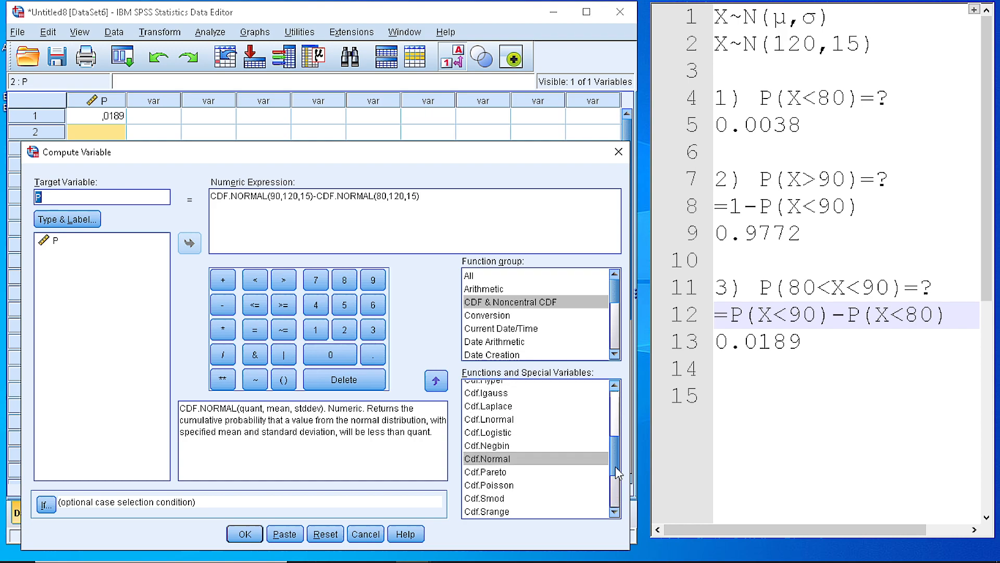
{"action": "scroll", "scroll_direction": "up", "scroll_amount": 3}
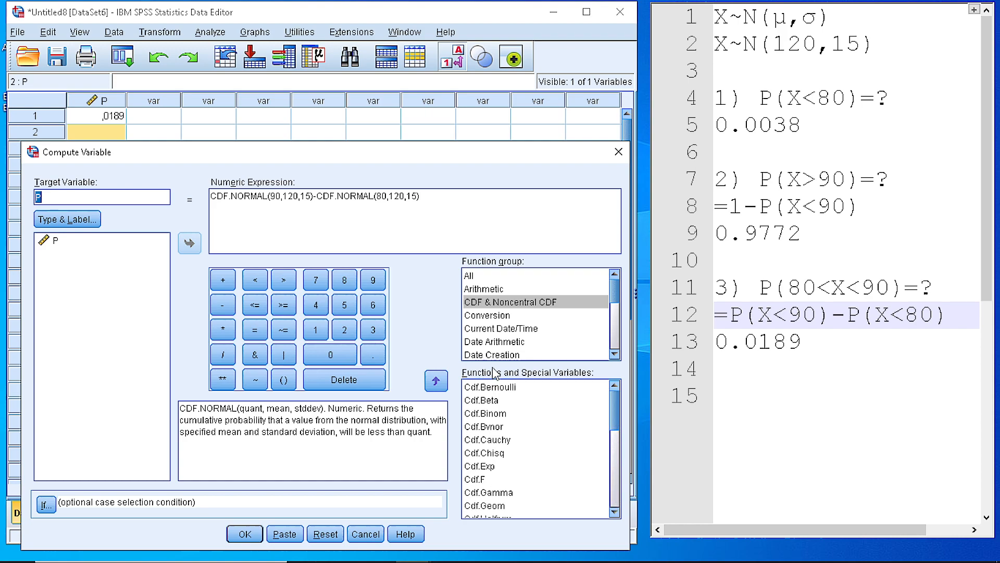
{"action": "mouse_move", "coordinate": [496, 504]}
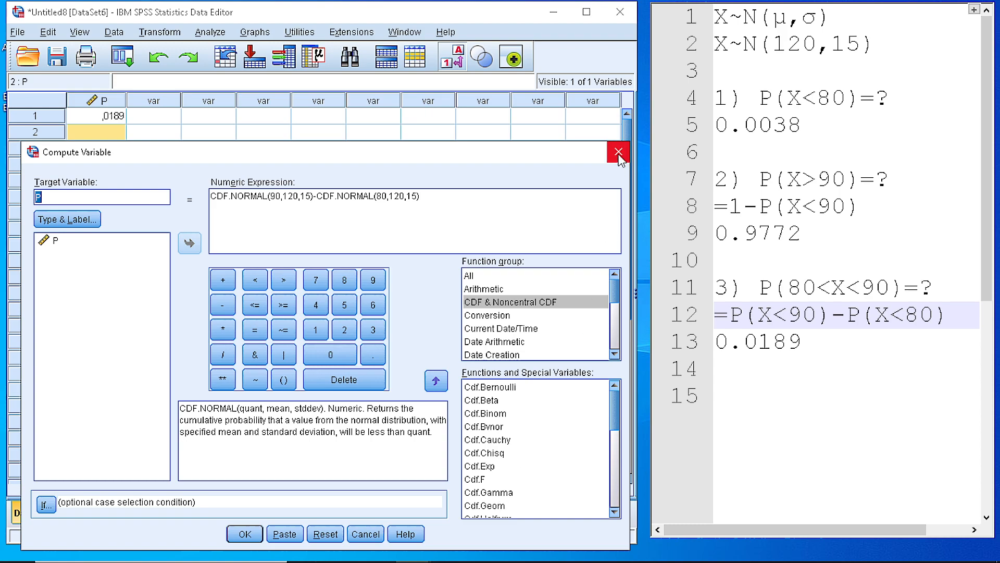
{"action": "left_click", "coordinate": [615, 152]}
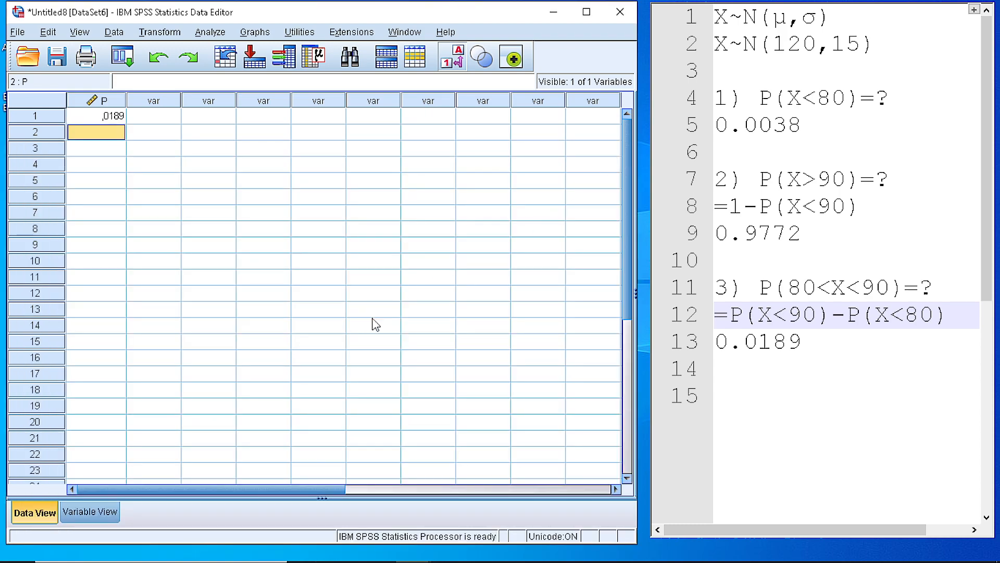